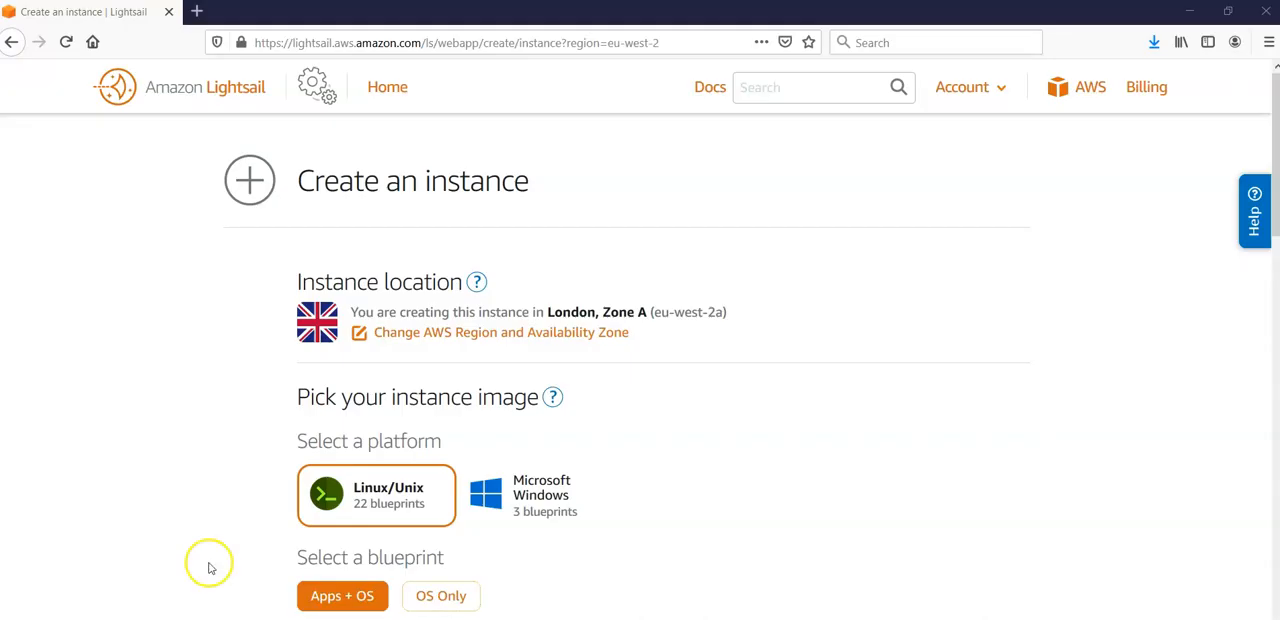
pyautogui.moveTo(419, 465)
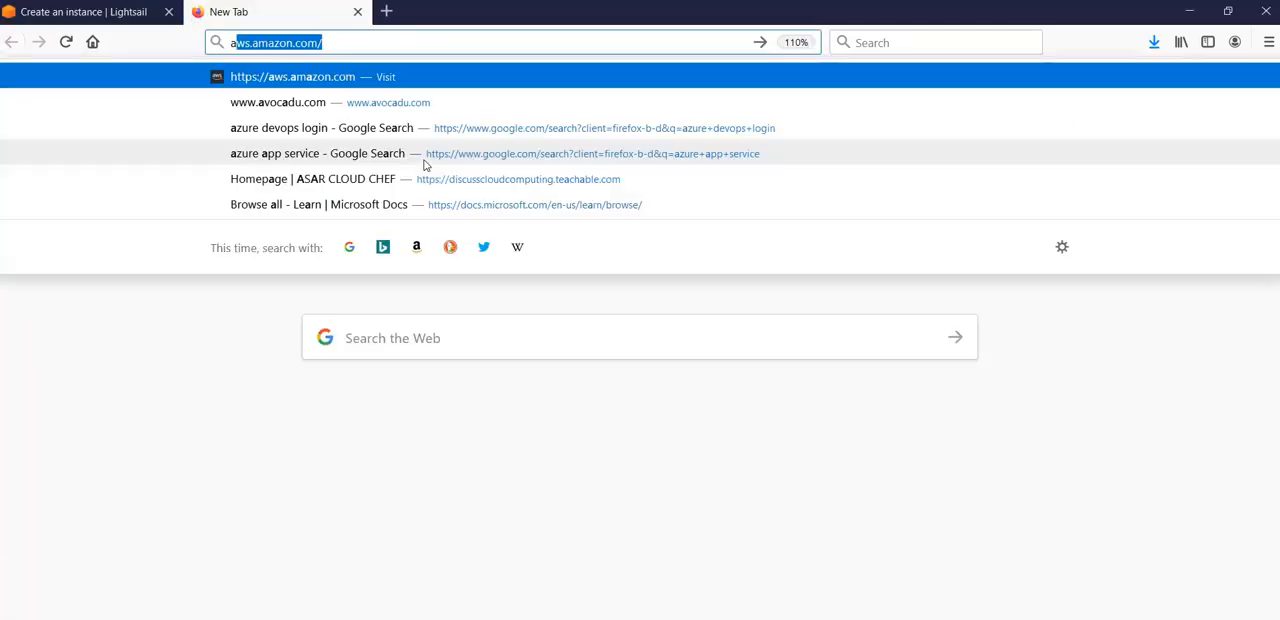
# Search Google for 'aws lightsail' in a new tab and open the Amazon Lightsail result
pyautogui.write('aws lights')
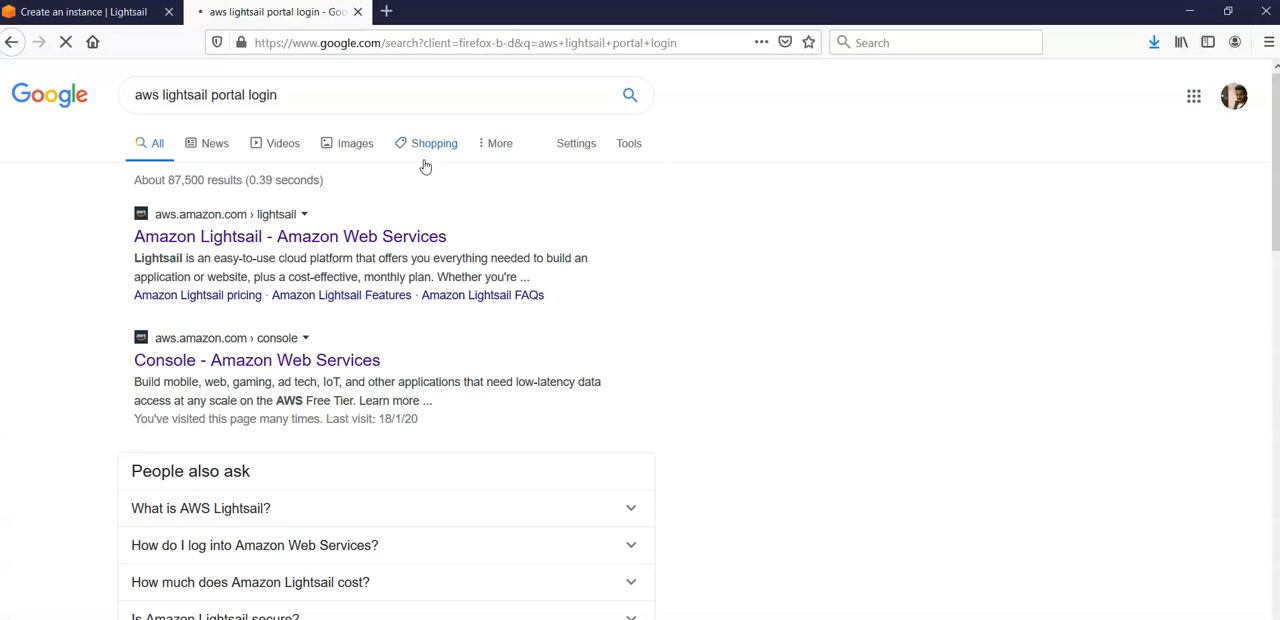
pyautogui.click(290, 236)
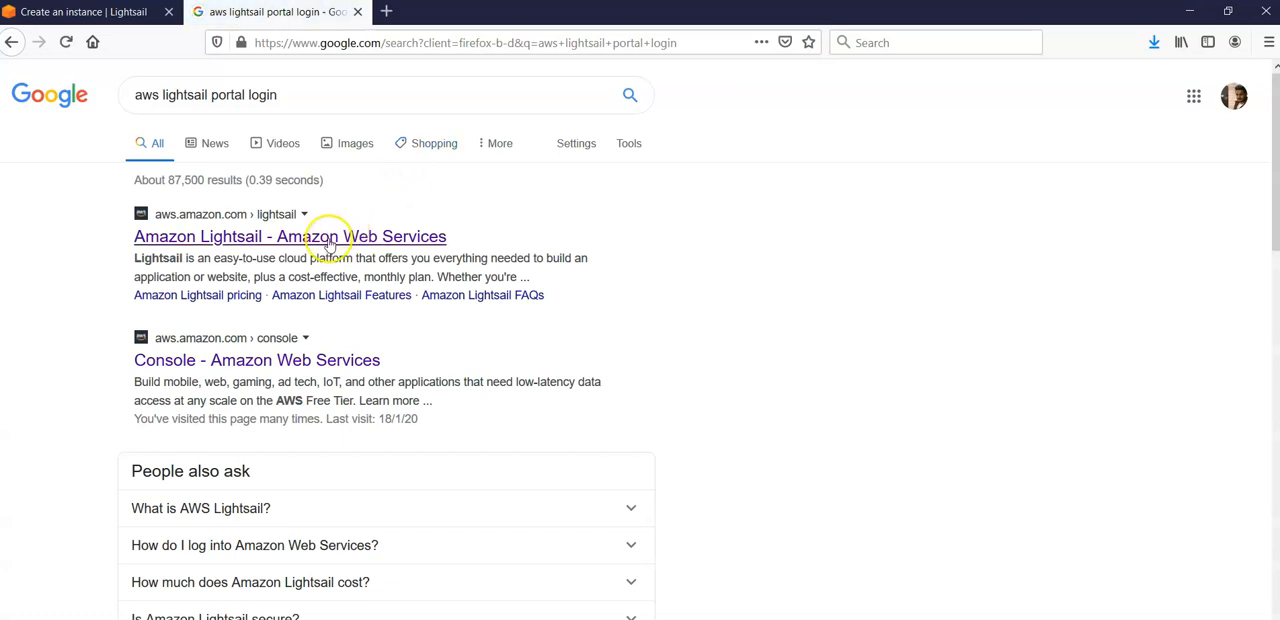
pyautogui.click(290, 236)
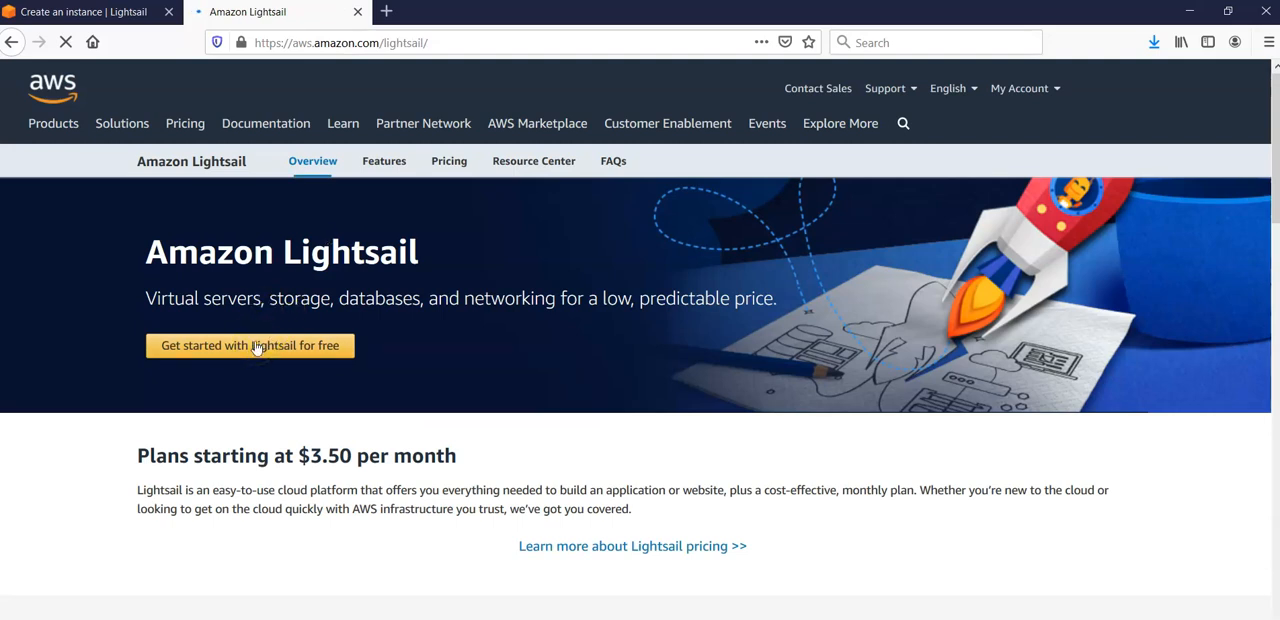
# Start using Lightsail for free, enter the root user password, and submit sign-in
pyautogui.click(249, 345)
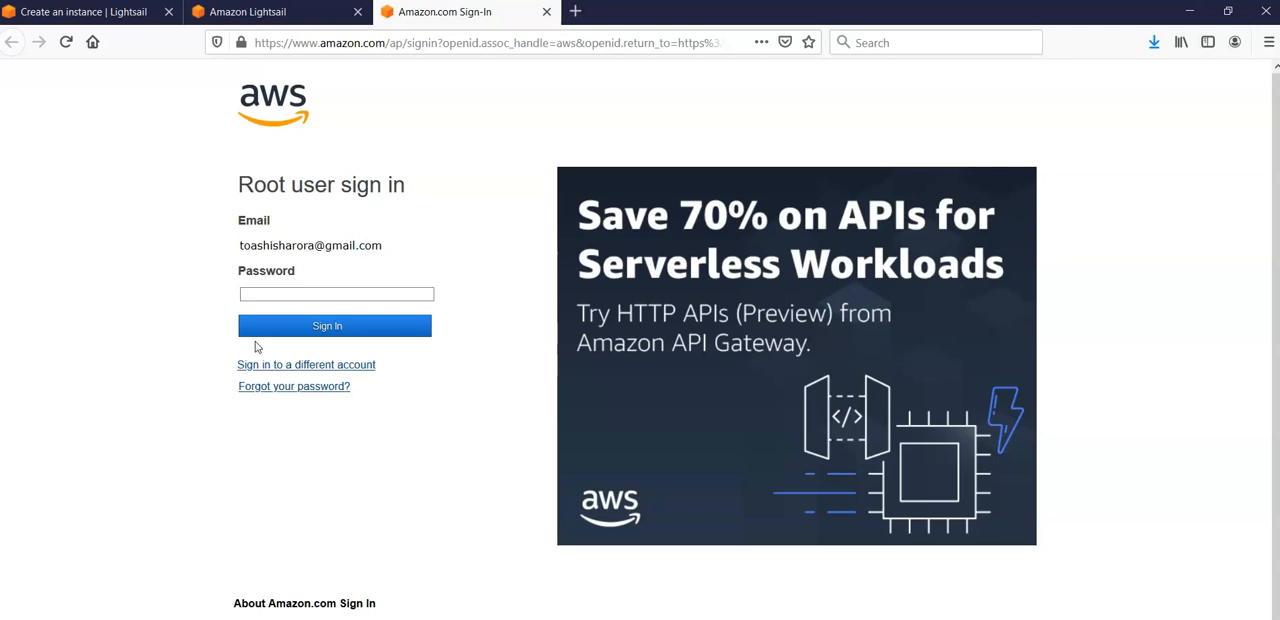
pyautogui.write('•')
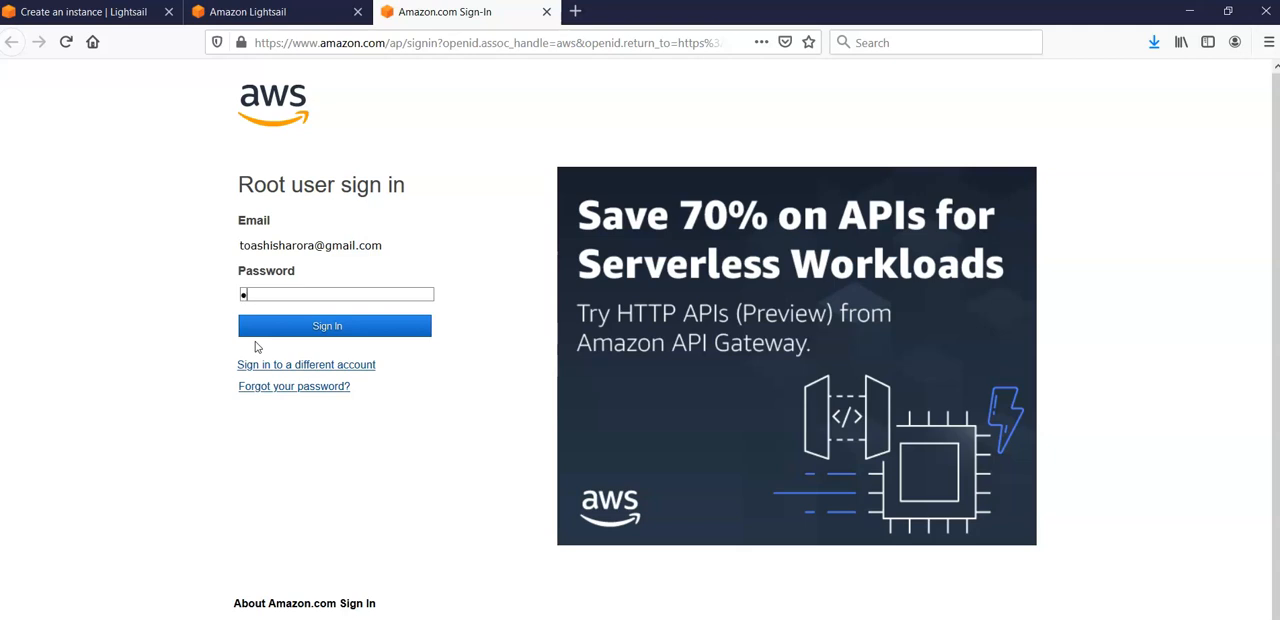
pyautogui.write('password')
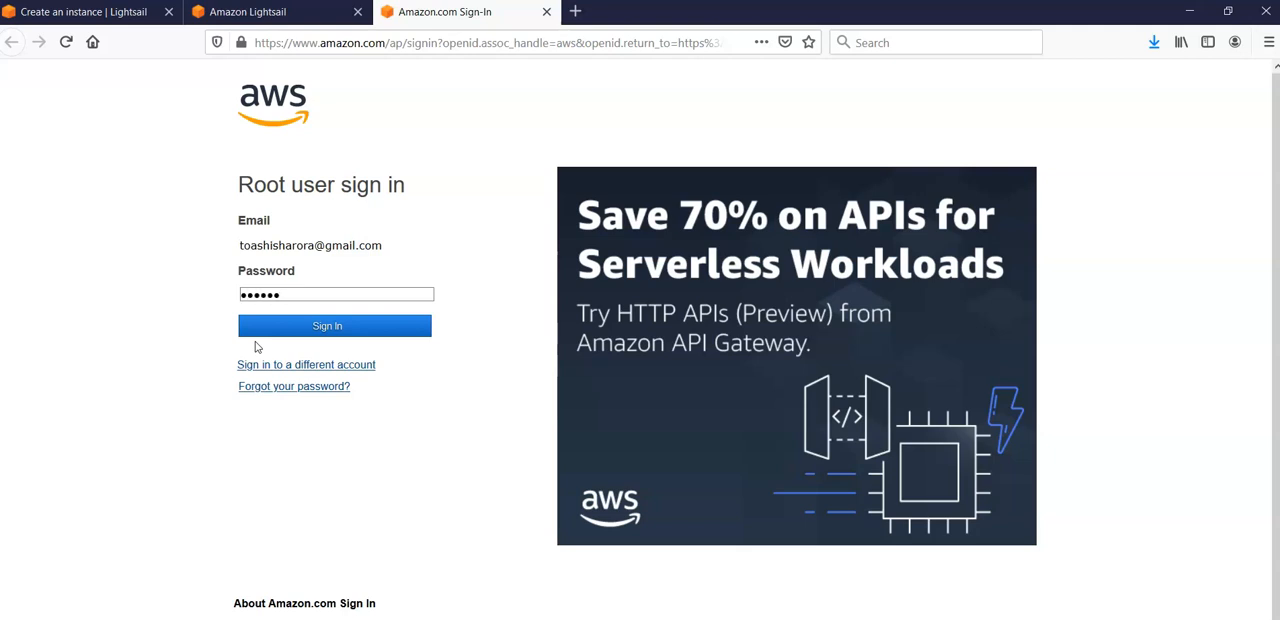
pyautogui.click(334, 325)
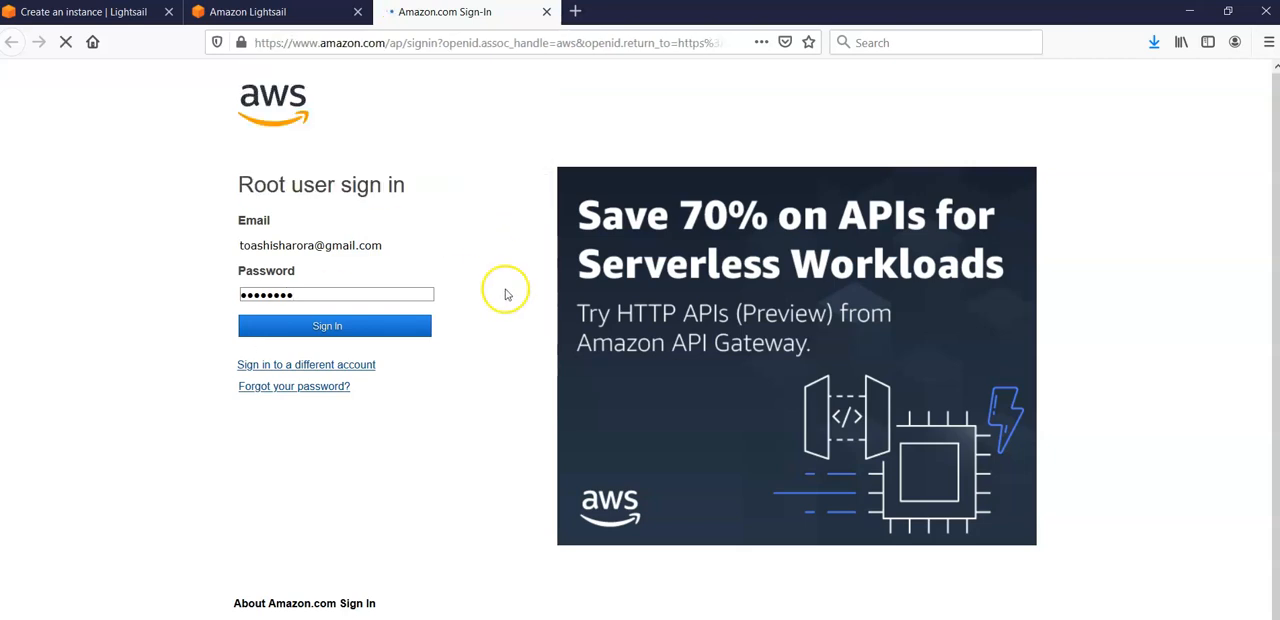
# Finish signing in and start a new instance from the empty Lightsail home page
pyautogui.click(334, 325)
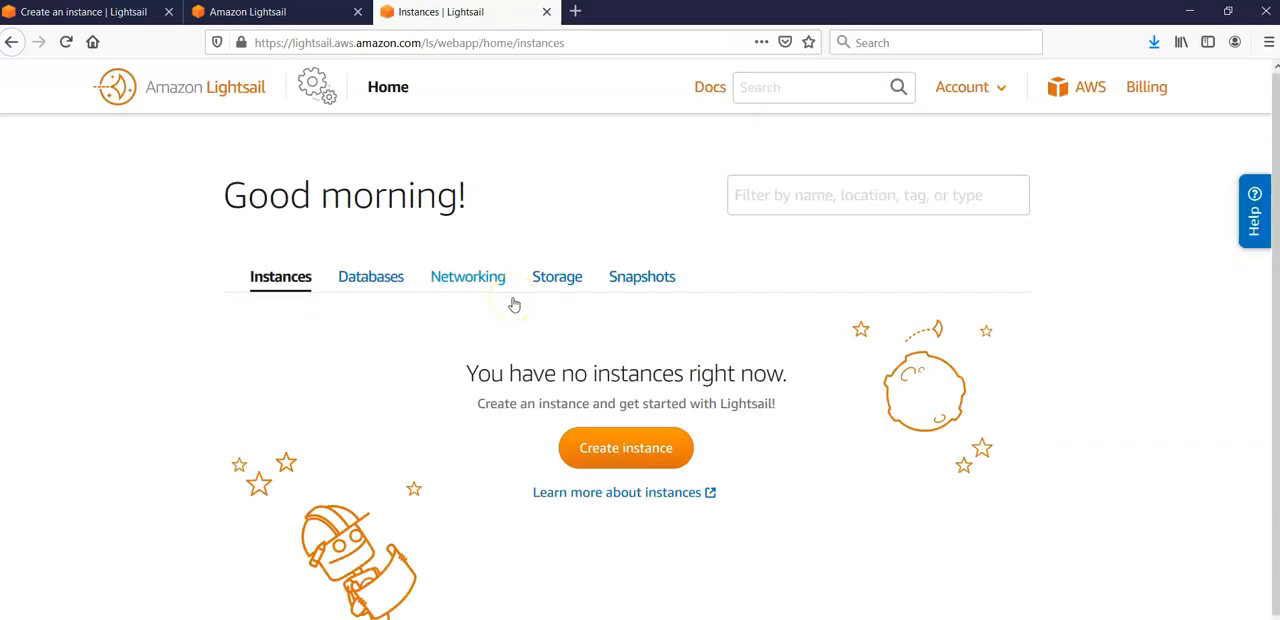
pyautogui.moveTo(693, 420)
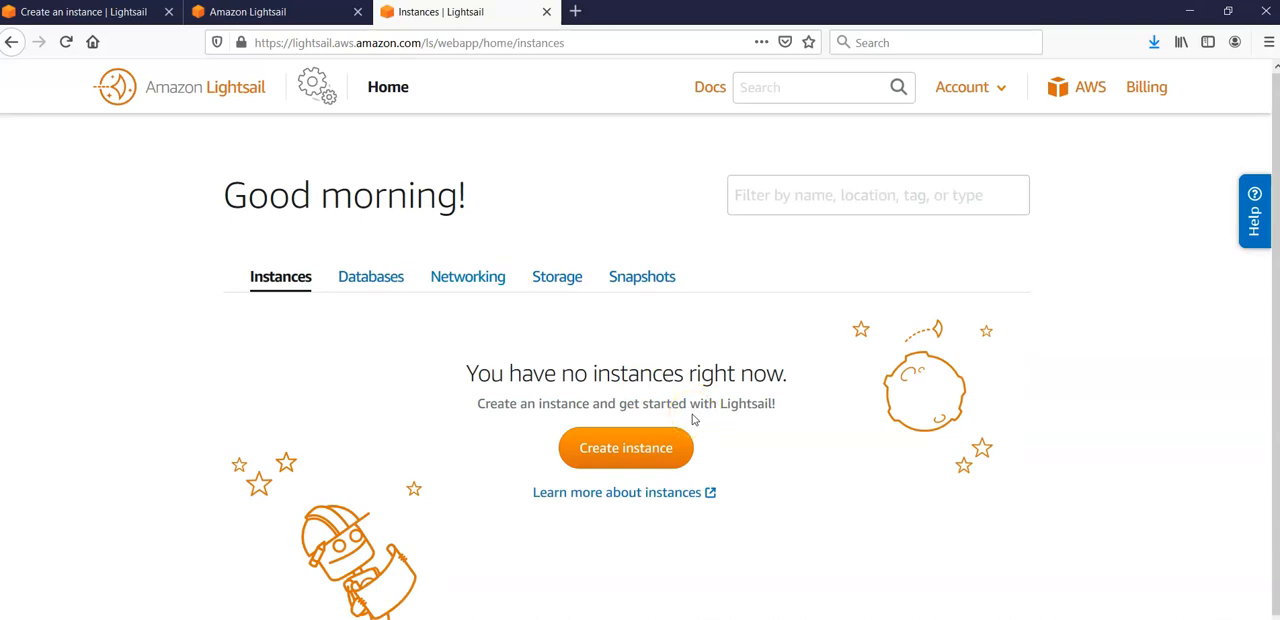
pyautogui.click(625, 447)
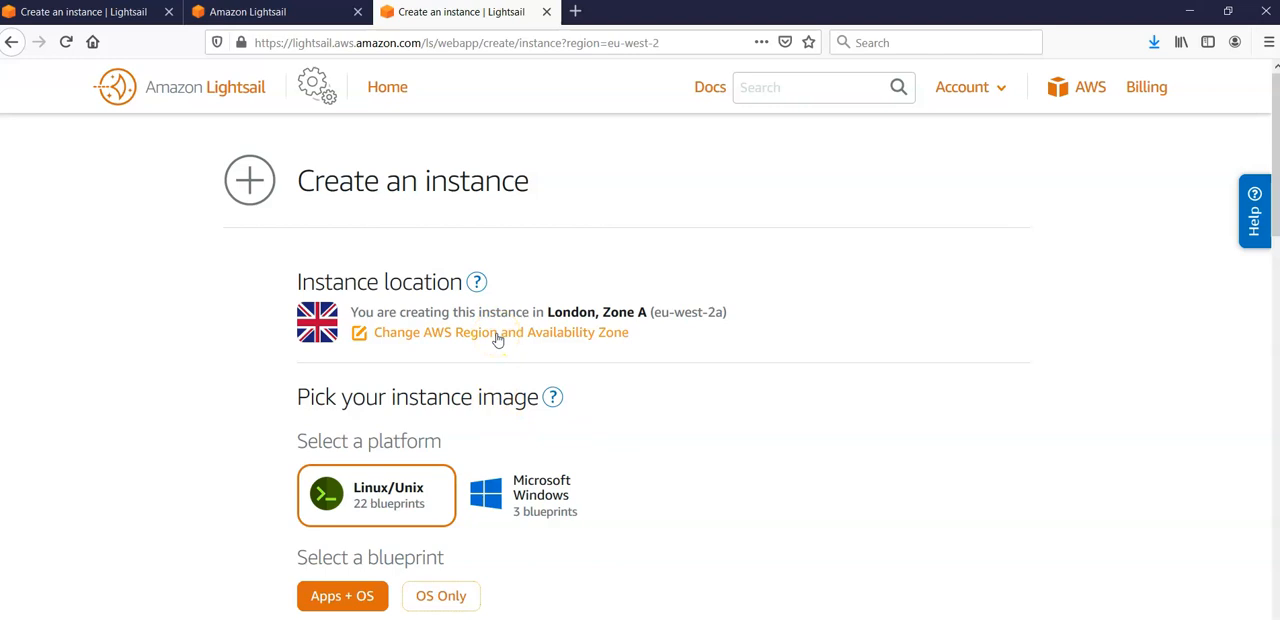
# Move the instance location from London to Mumbai (ap-south-1), Zone A
pyautogui.click(500, 332)
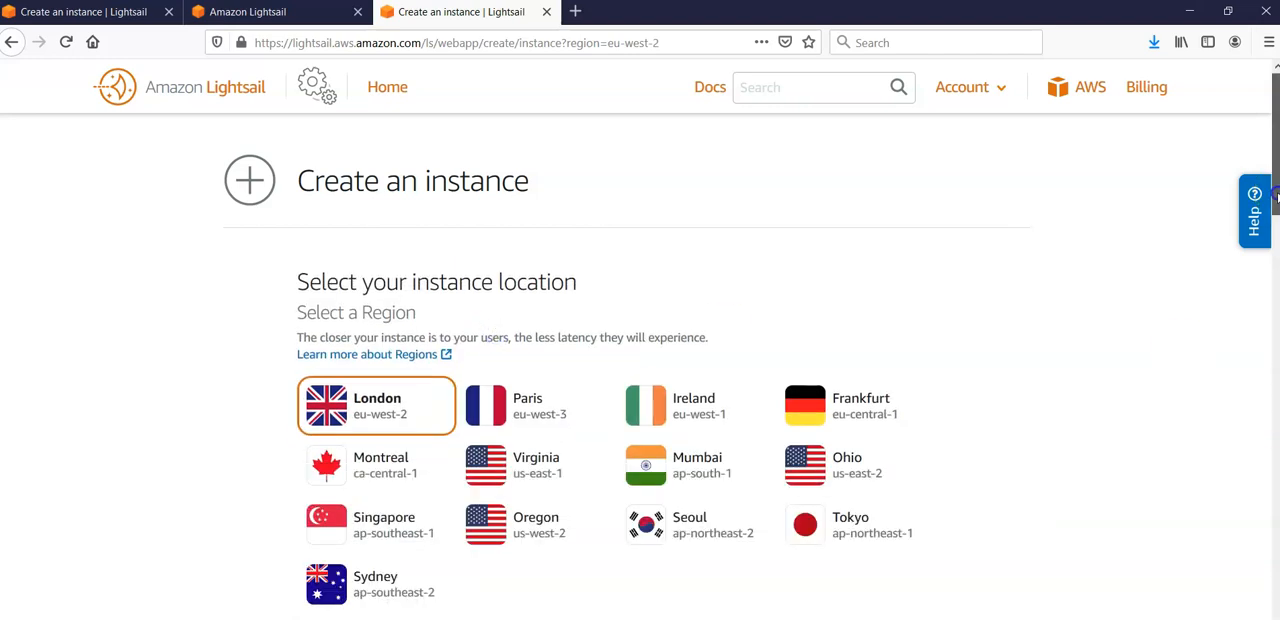
pyautogui.scroll(-3)
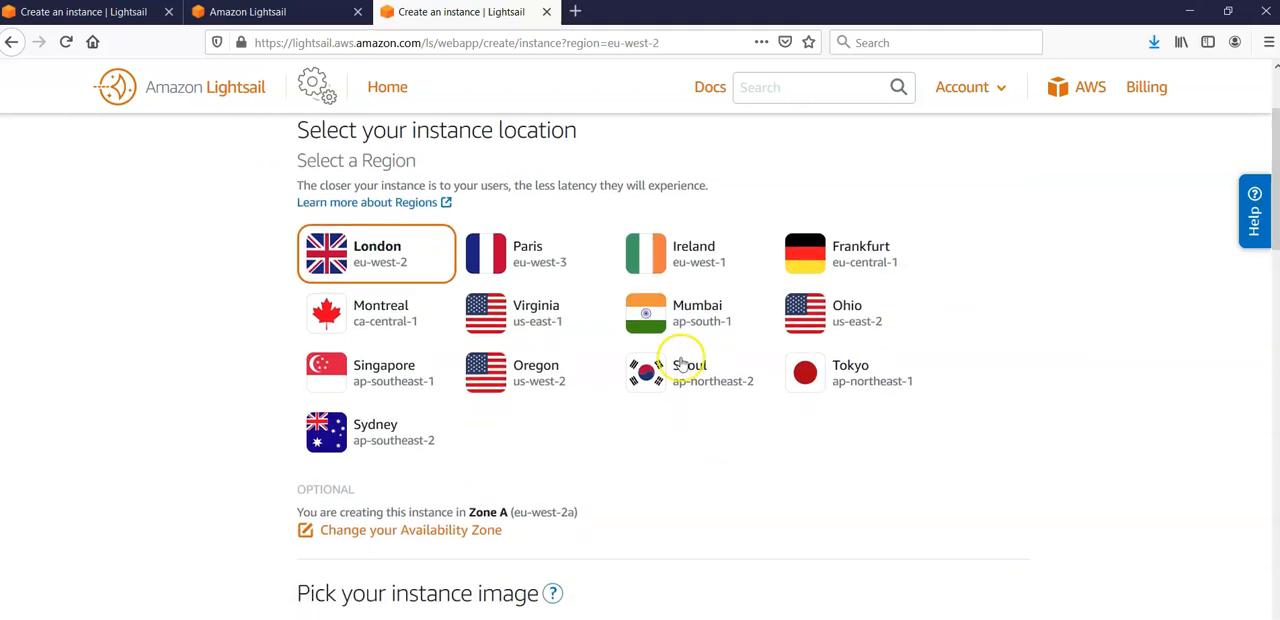
pyautogui.click(695, 313)
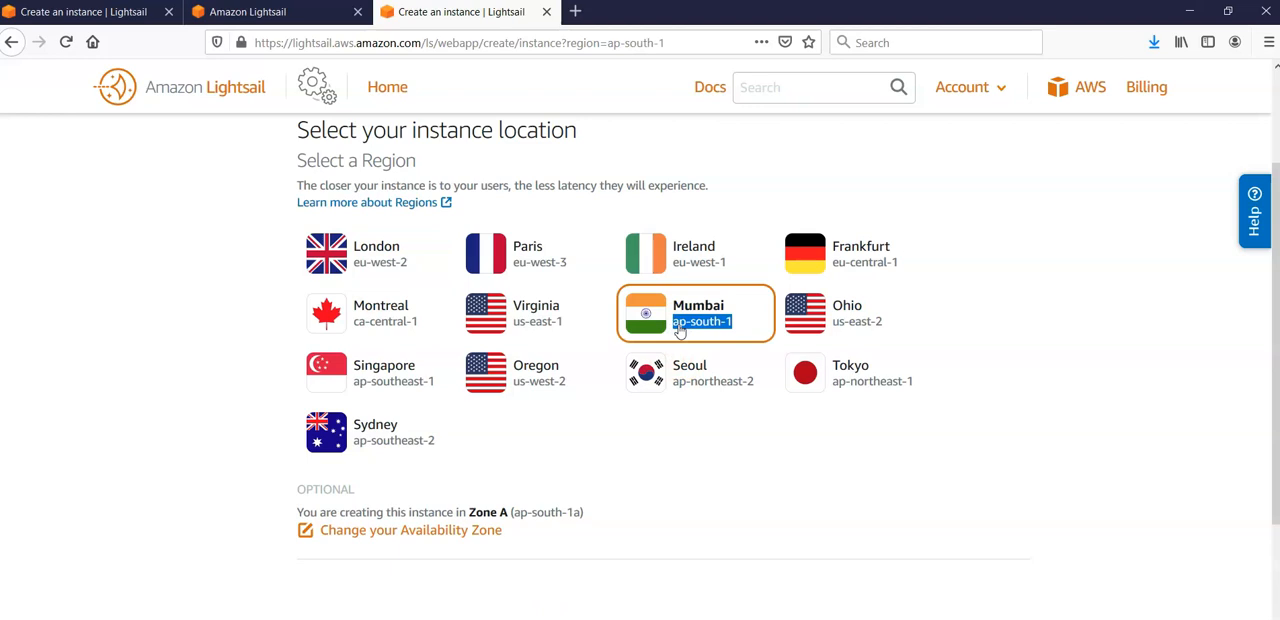
pyautogui.scroll(-3)
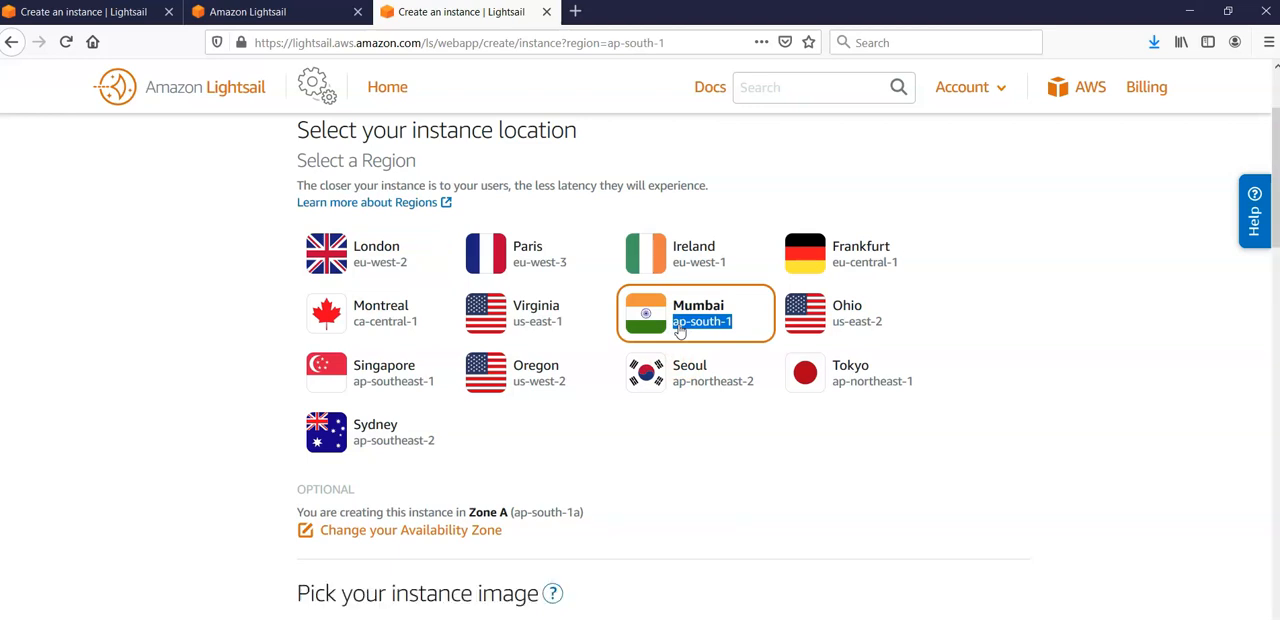
pyautogui.moveTo(530, 518)
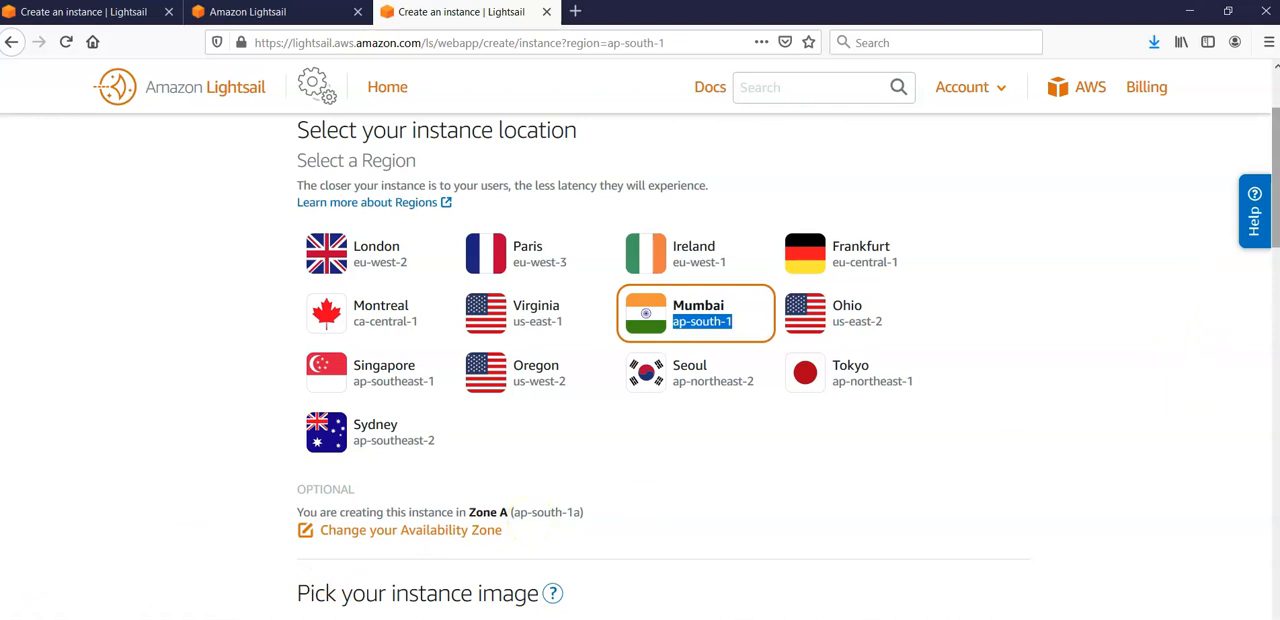
# Pick the Microsoft Windows platform with the Windows Server 2016 OS-only blueprint
pyautogui.scroll(-3)
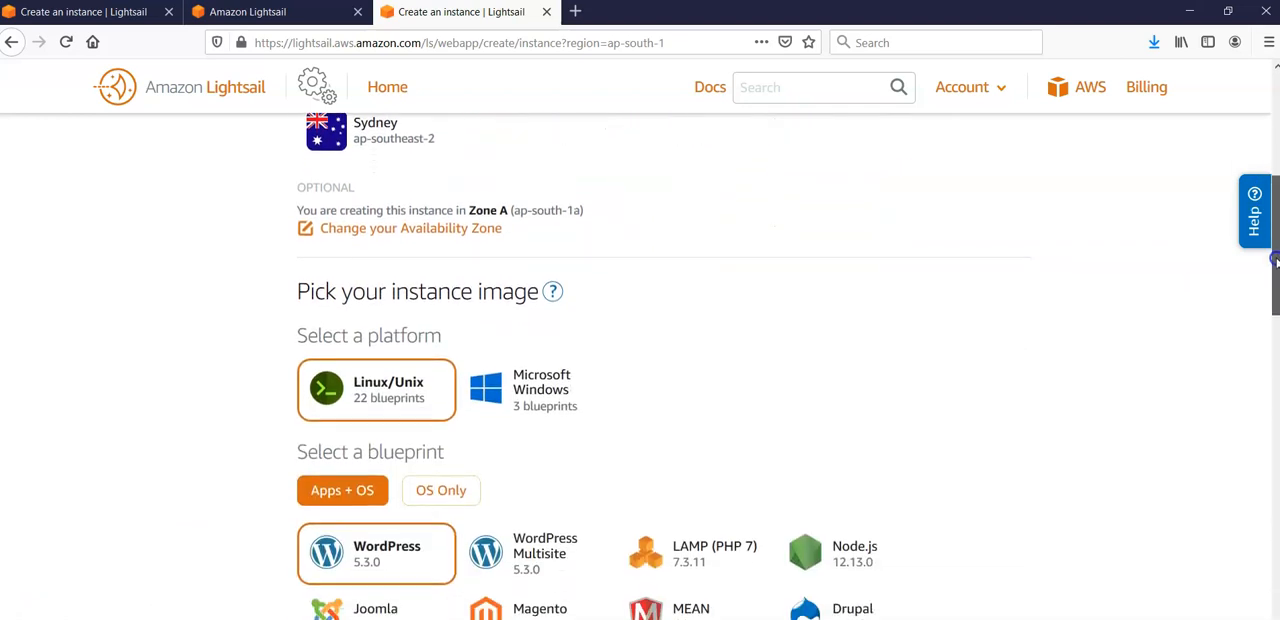
pyautogui.scroll(-3)
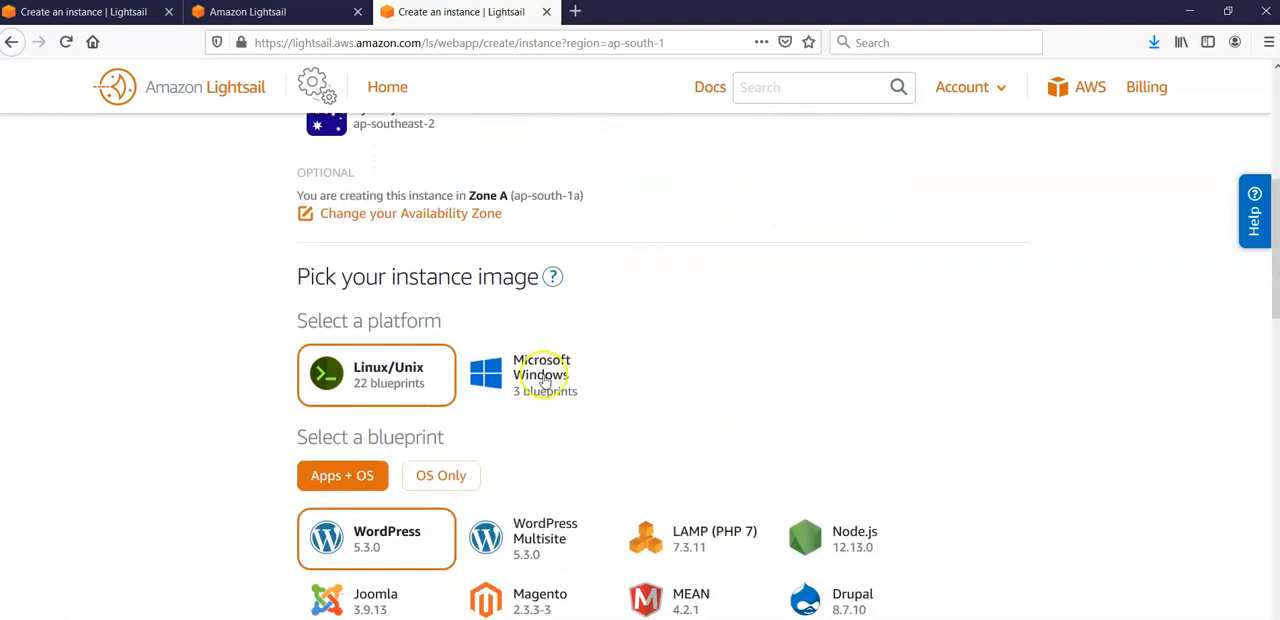
pyautogui.click(536, 375)
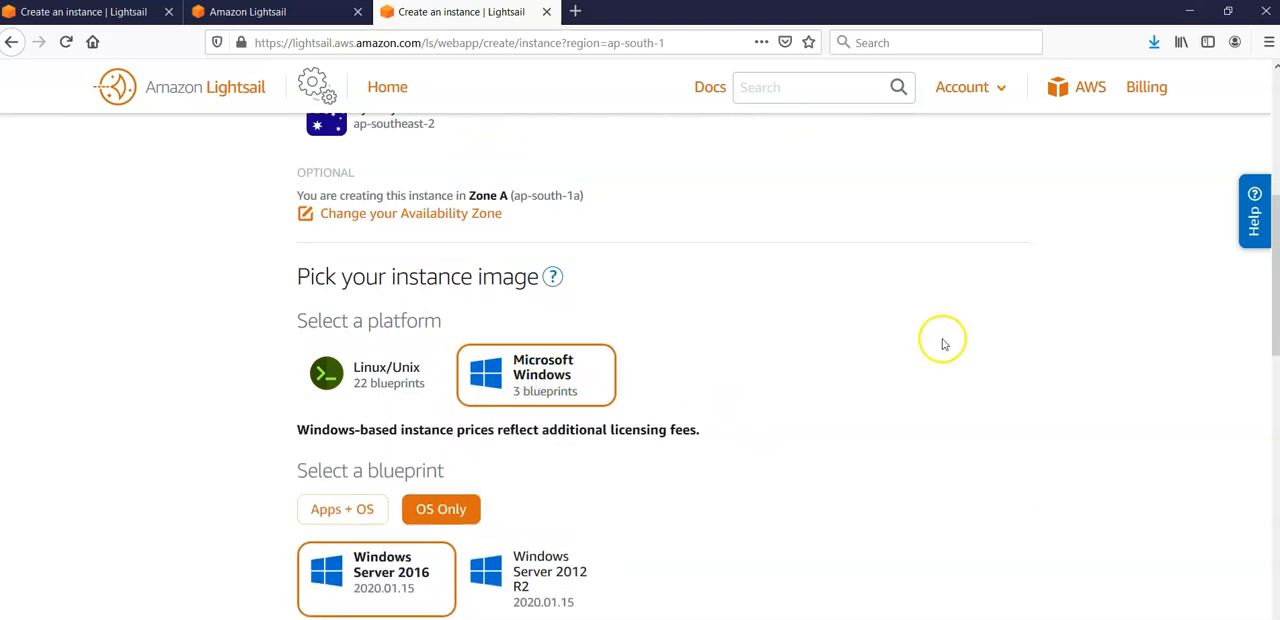
pyautogui.scroll(-3)
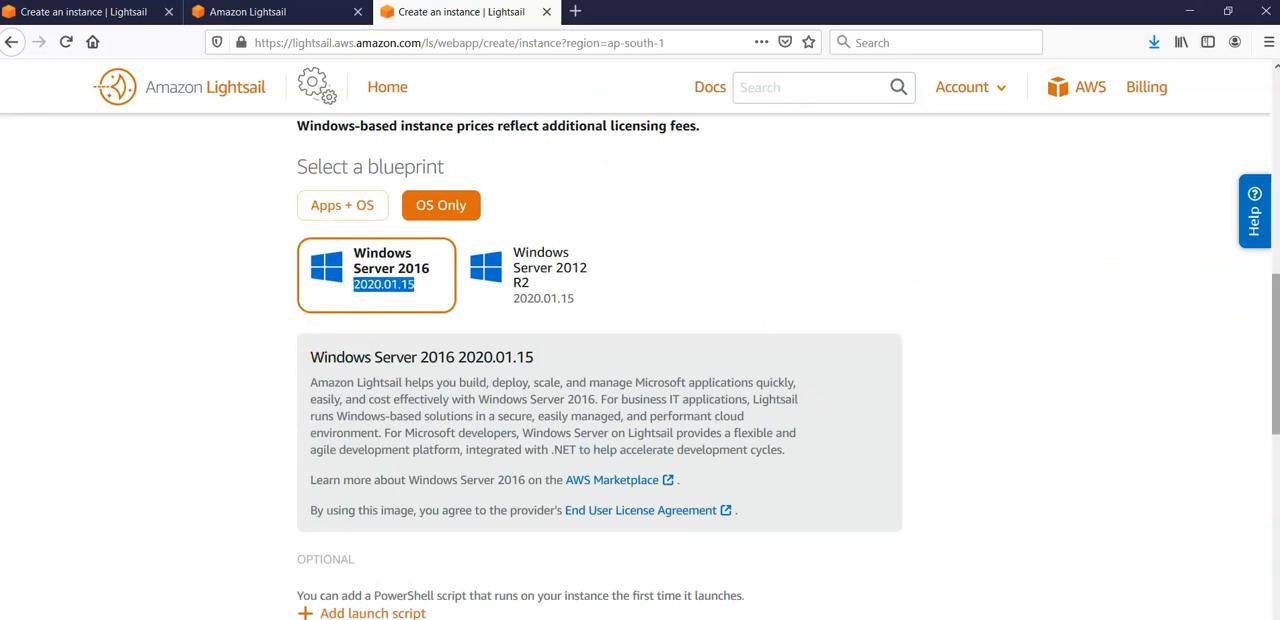
pyautogui.scroll(-3)
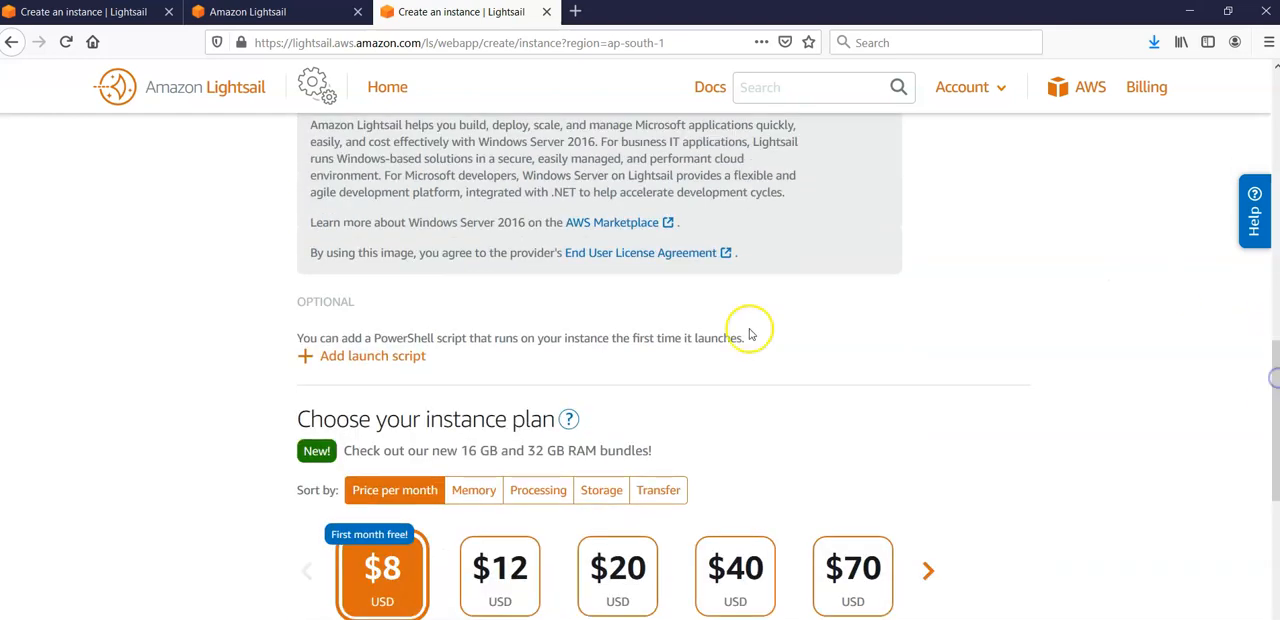
pyautogui.moveTo(413, 371)
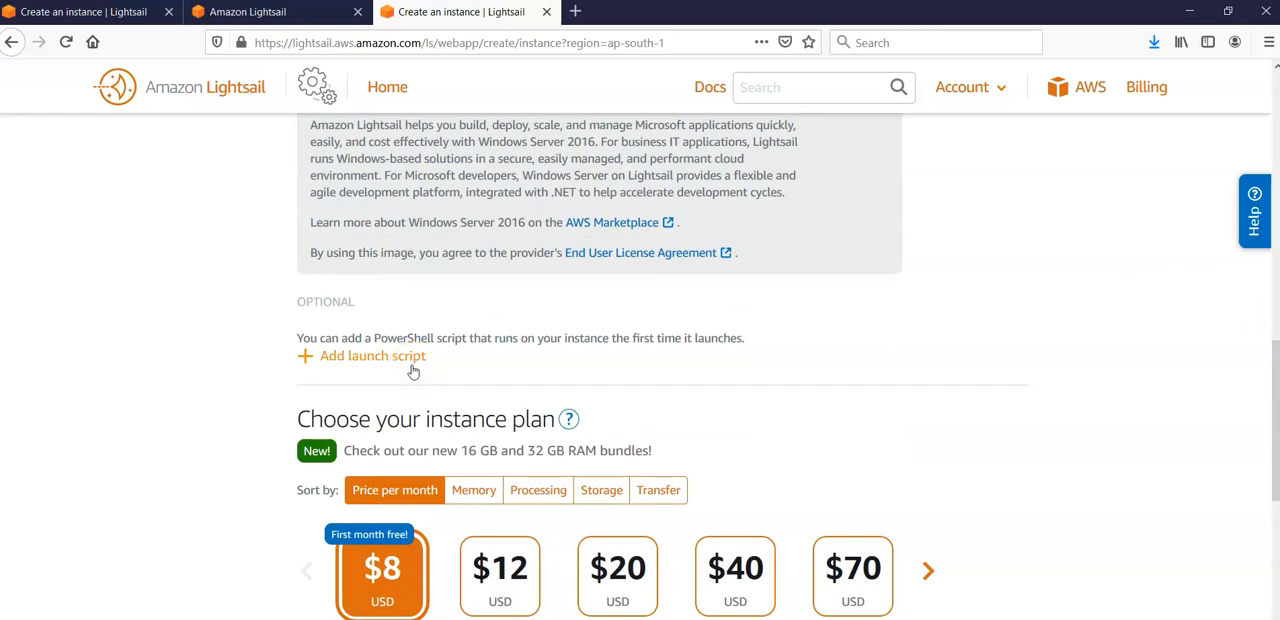
# Add an empty launch script field under the optional instance settings
pyautogui.click(362, 356)
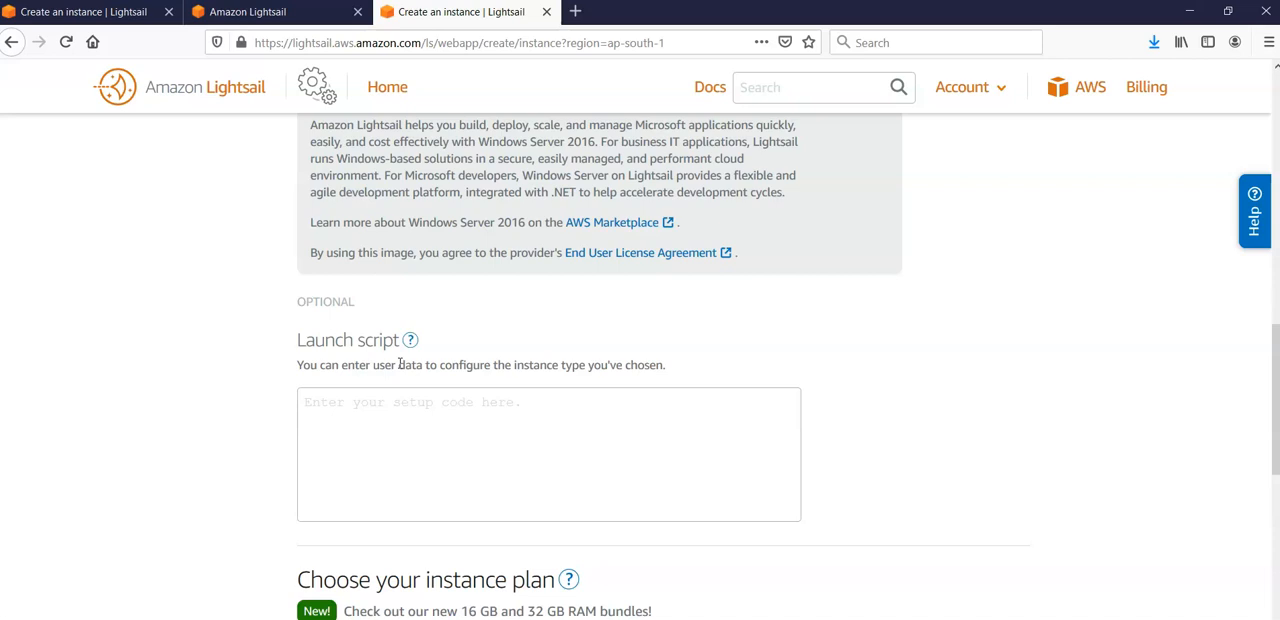
pyautogui.moveTo(1272, 380)
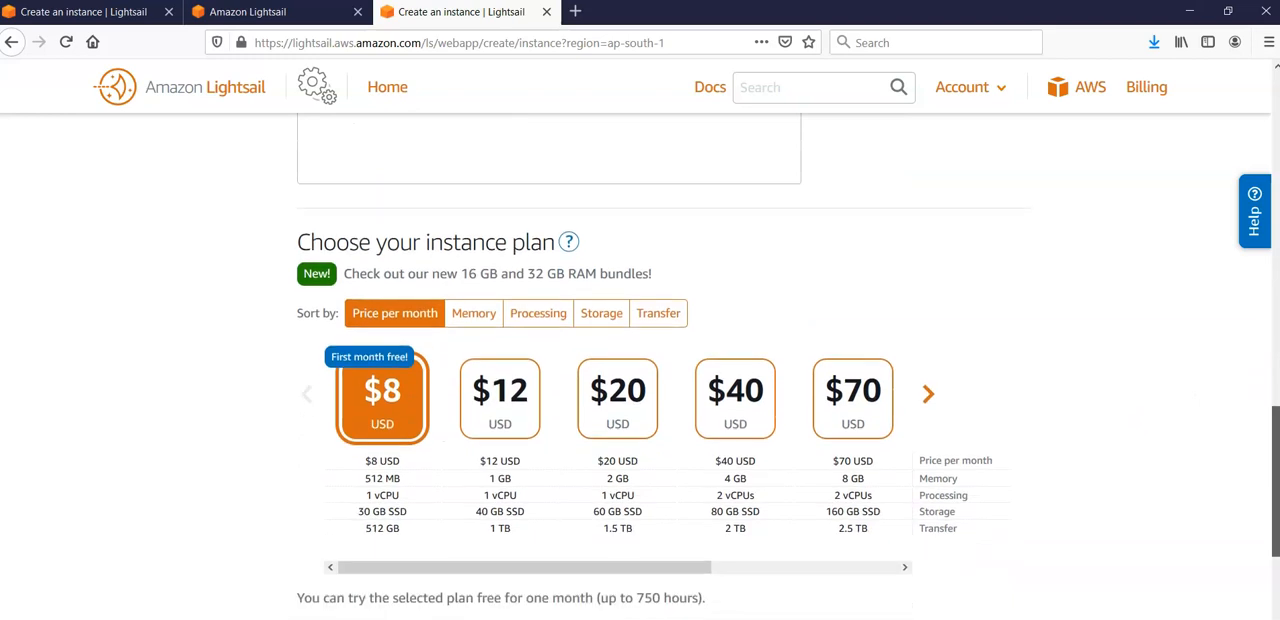
# Sort the instance plans by memory, storage and transfer, keeping the $8 monthly plan
pyautogui.scroll(-3)
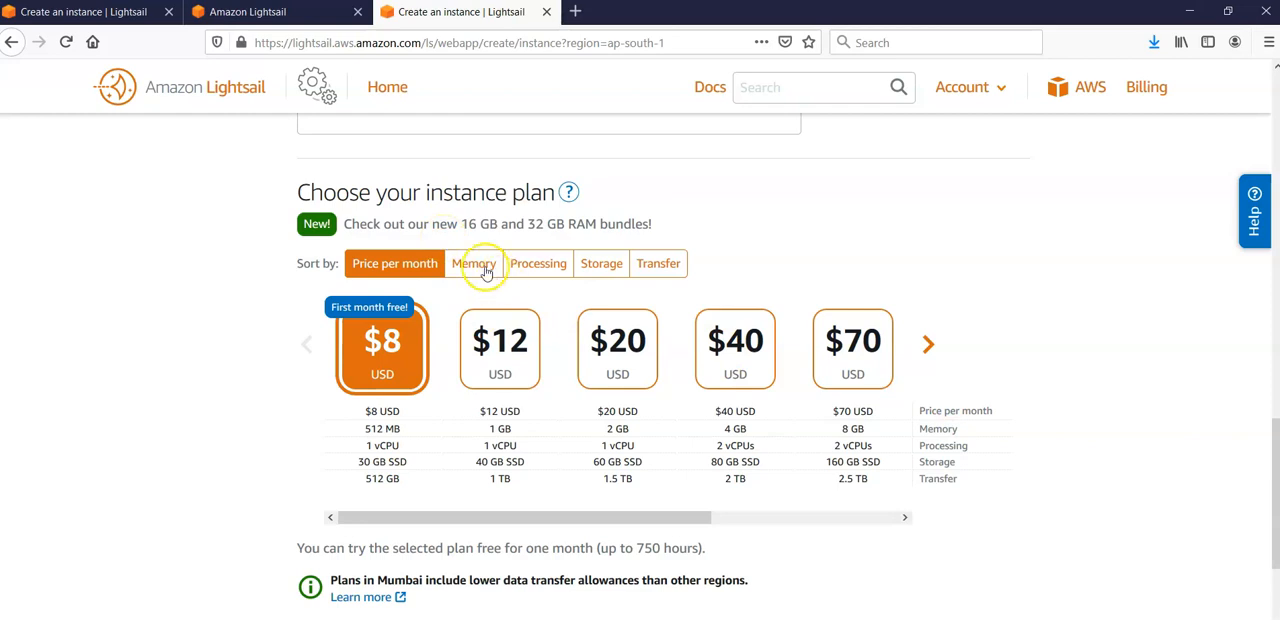
pyautogui.click(473, 263)
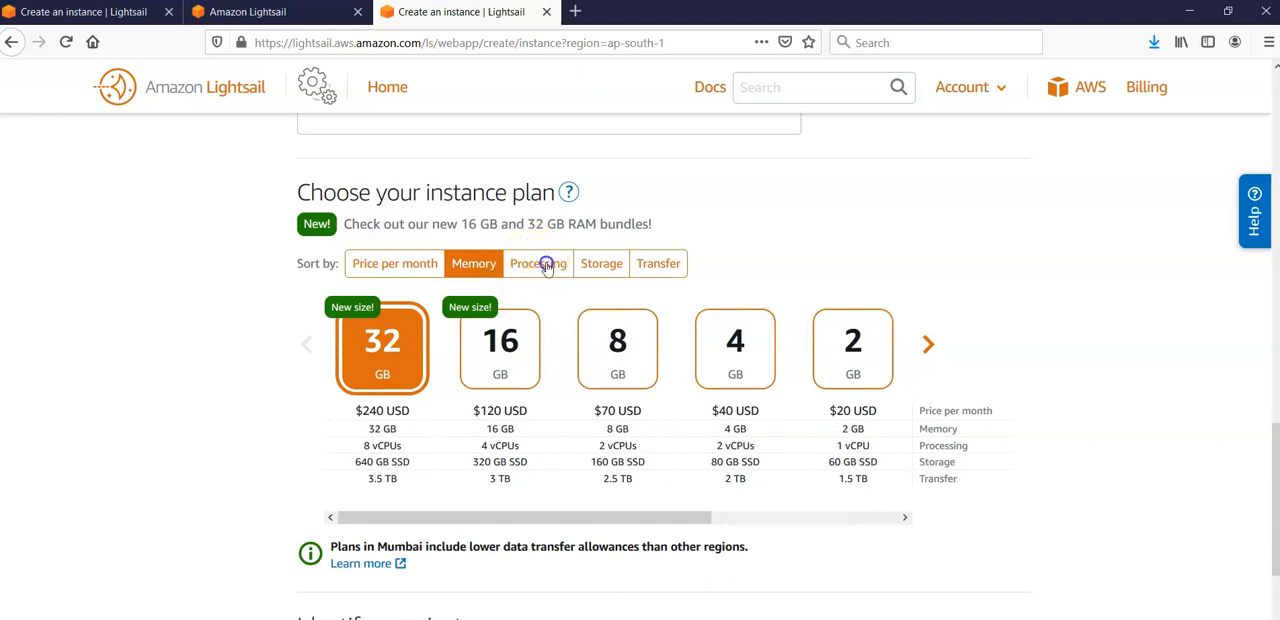
pyautogui.click(601, 263)
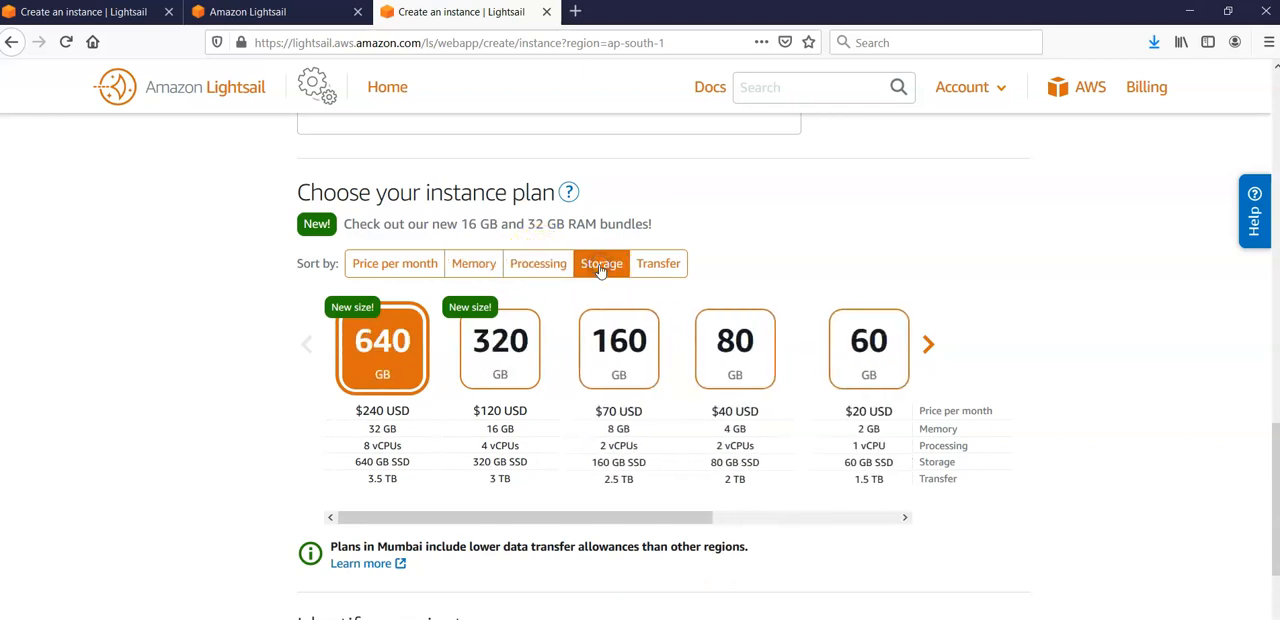
pyautogui.click(658, 263)
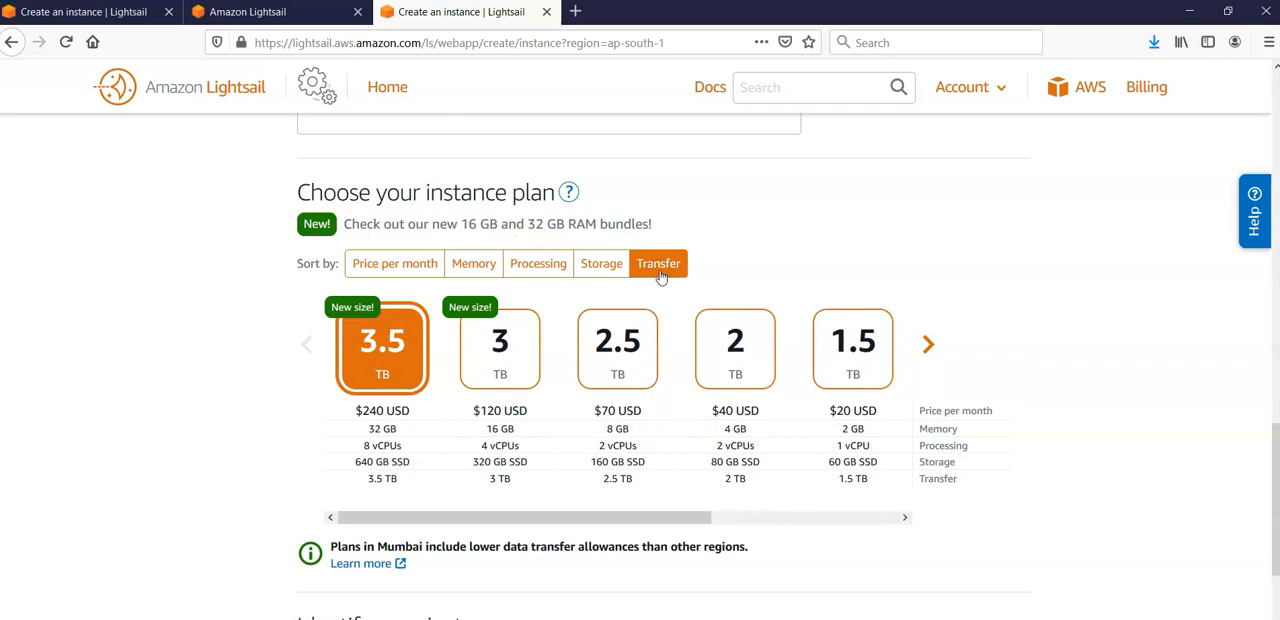
pyautogui.click(394, 263)
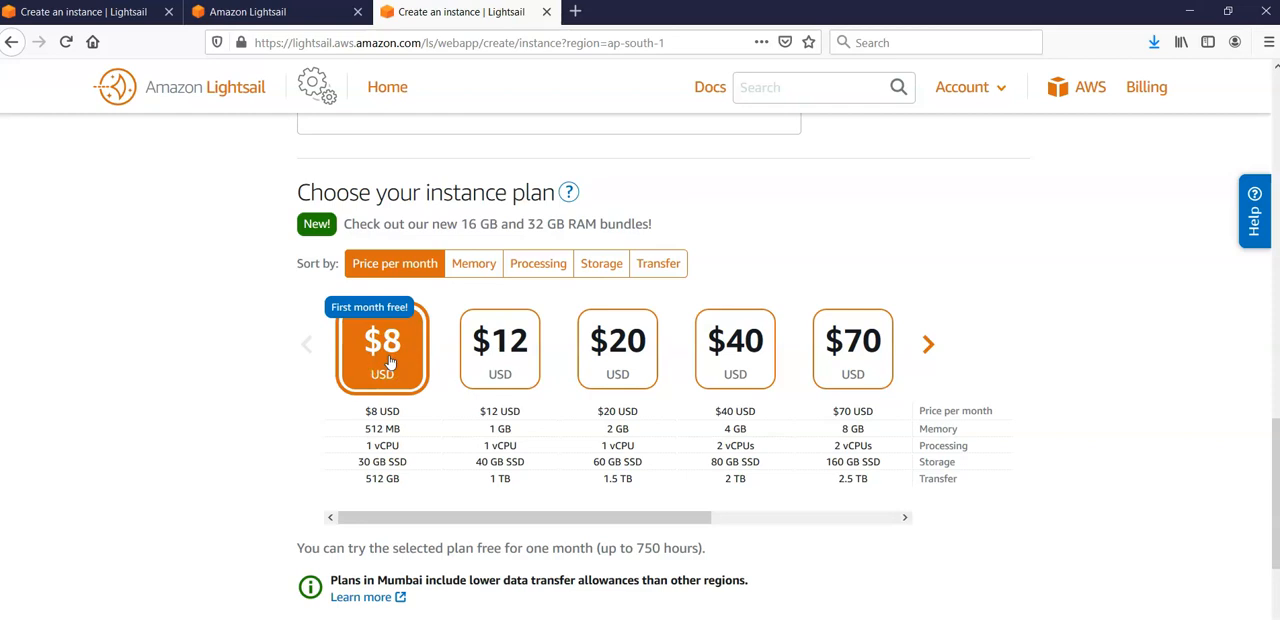
pyautogui.moveTo(444, 568)
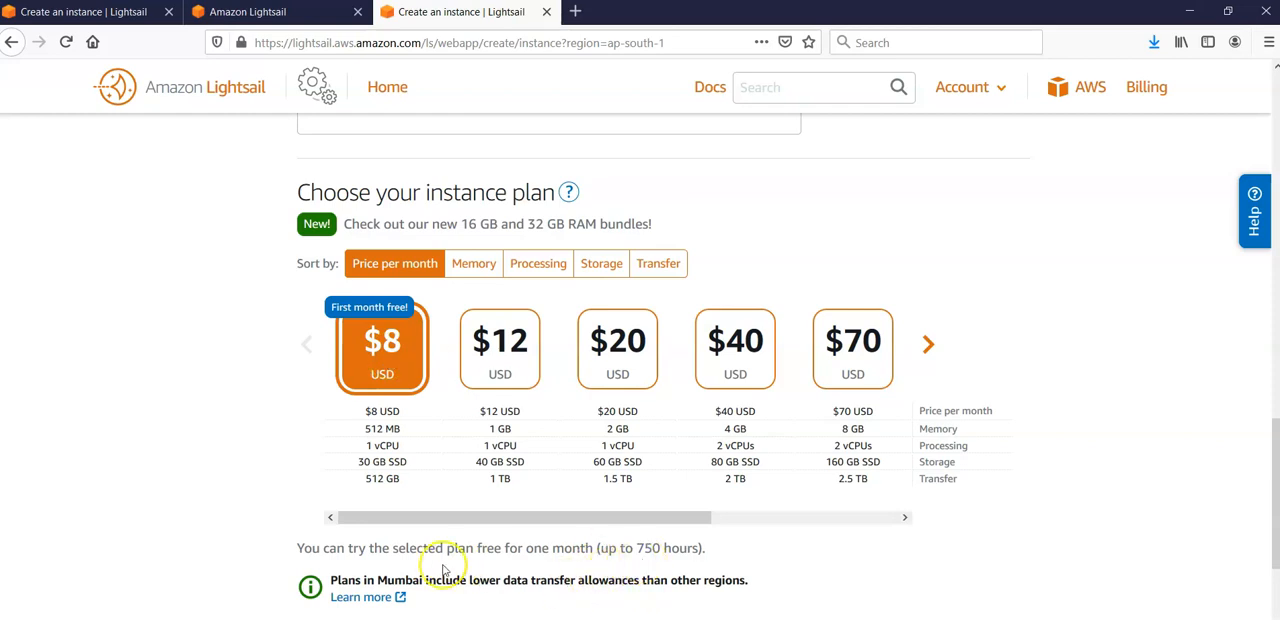
pyautogui.moveTo(537, 560)
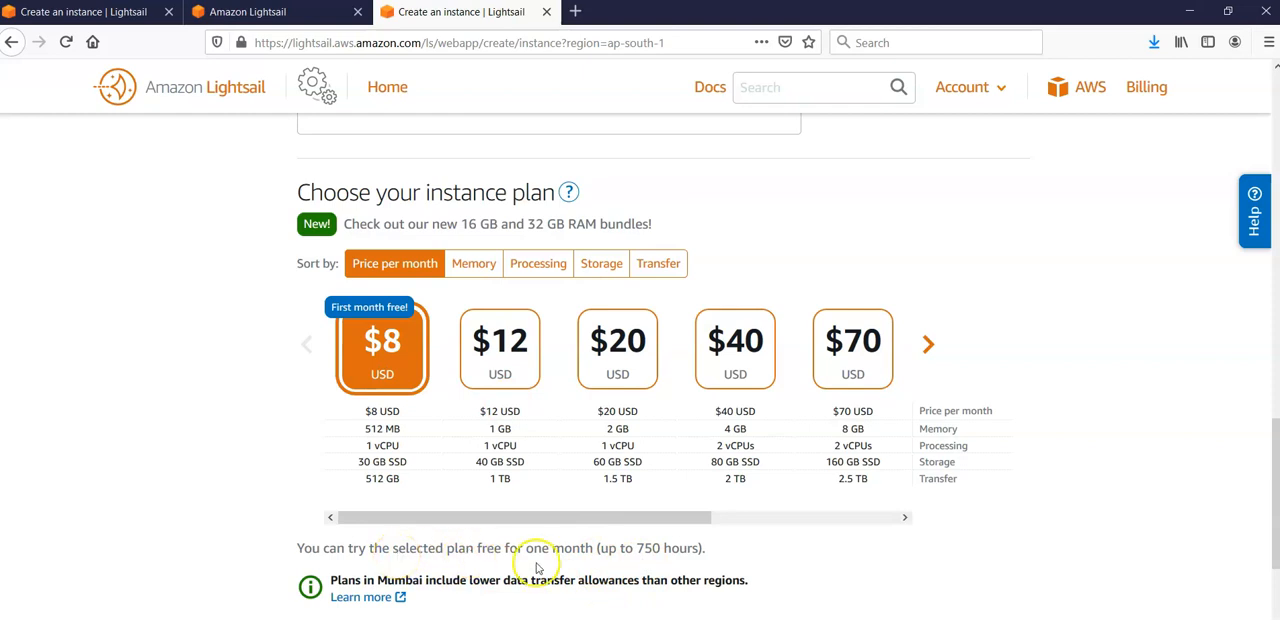
pyautogui.moveTo(1078, 435)
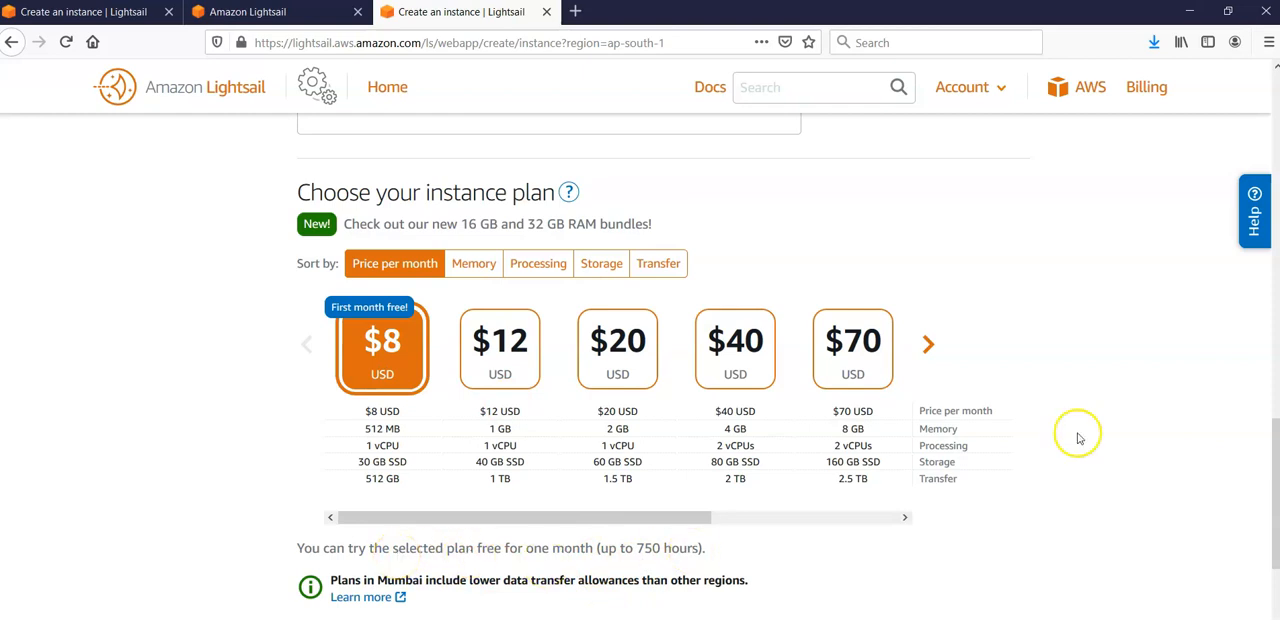
# Confirm the instance name Windows_Server_2016-1 and submit the instance for creation
pyautogui.scroll(-3)
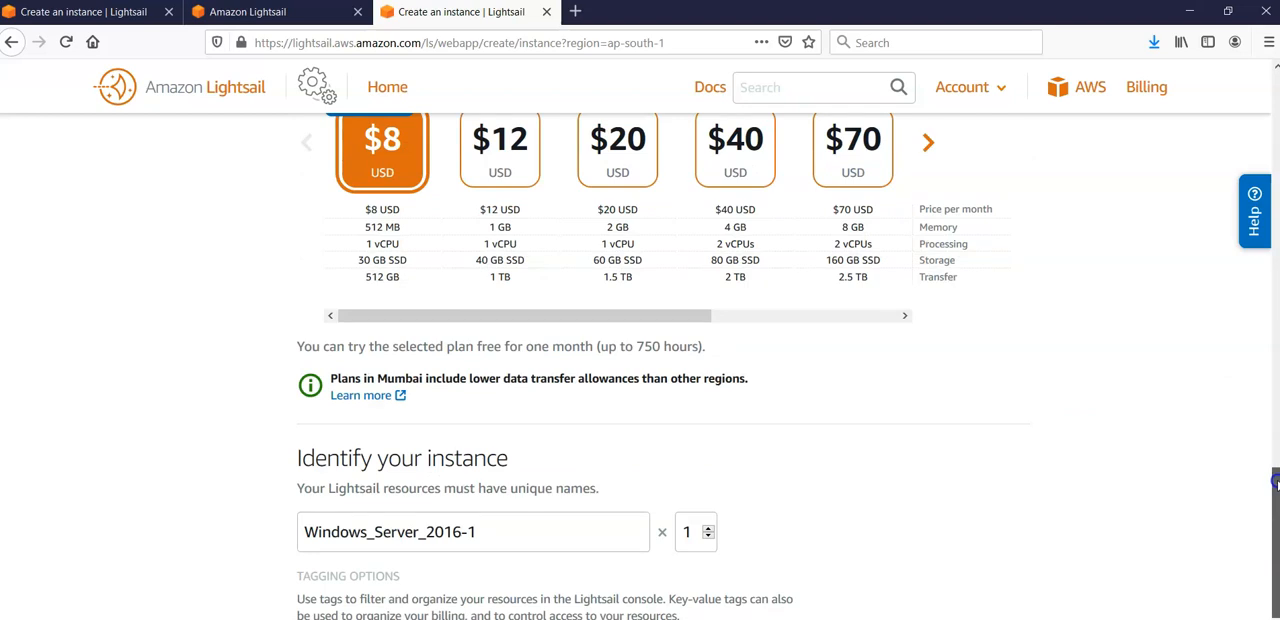
pyautogui.scroll(-3)
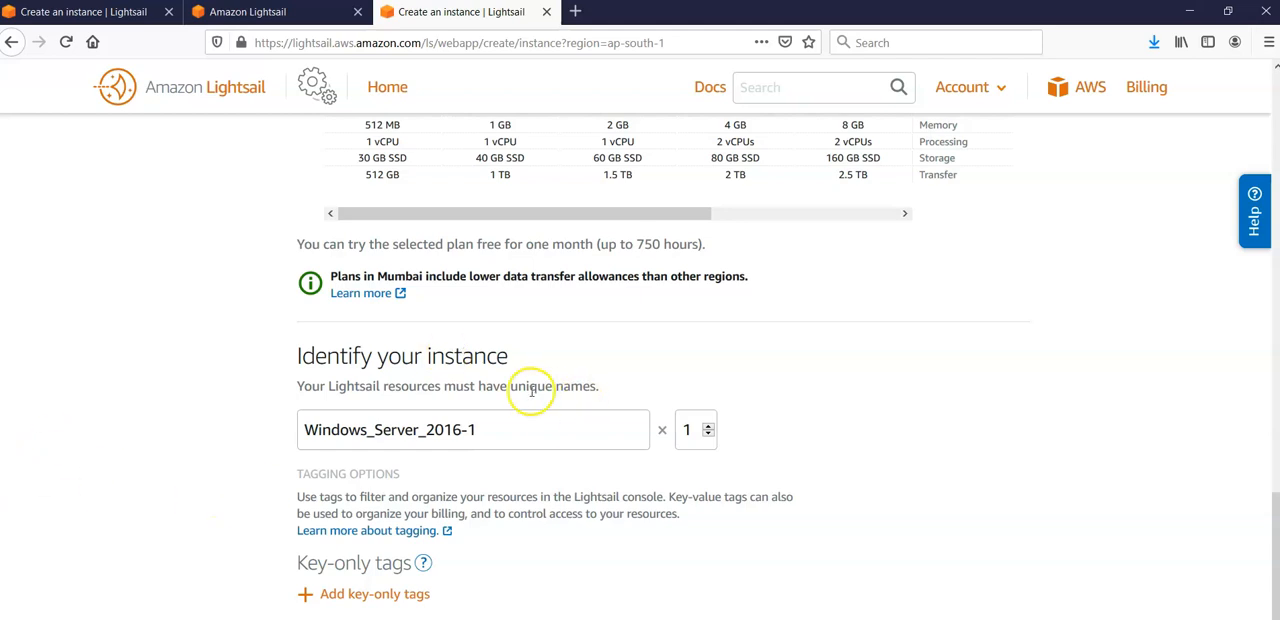
pyautogui.doubleClick(368, 429)
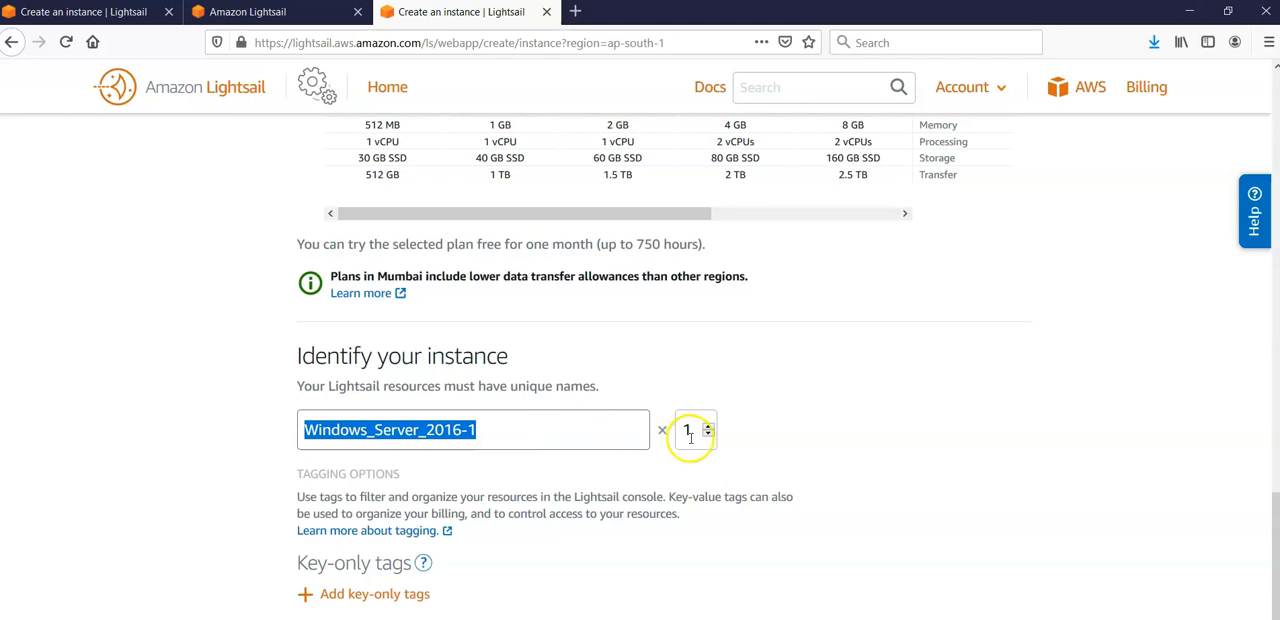
pyautogui.moveTo(1271, 533)
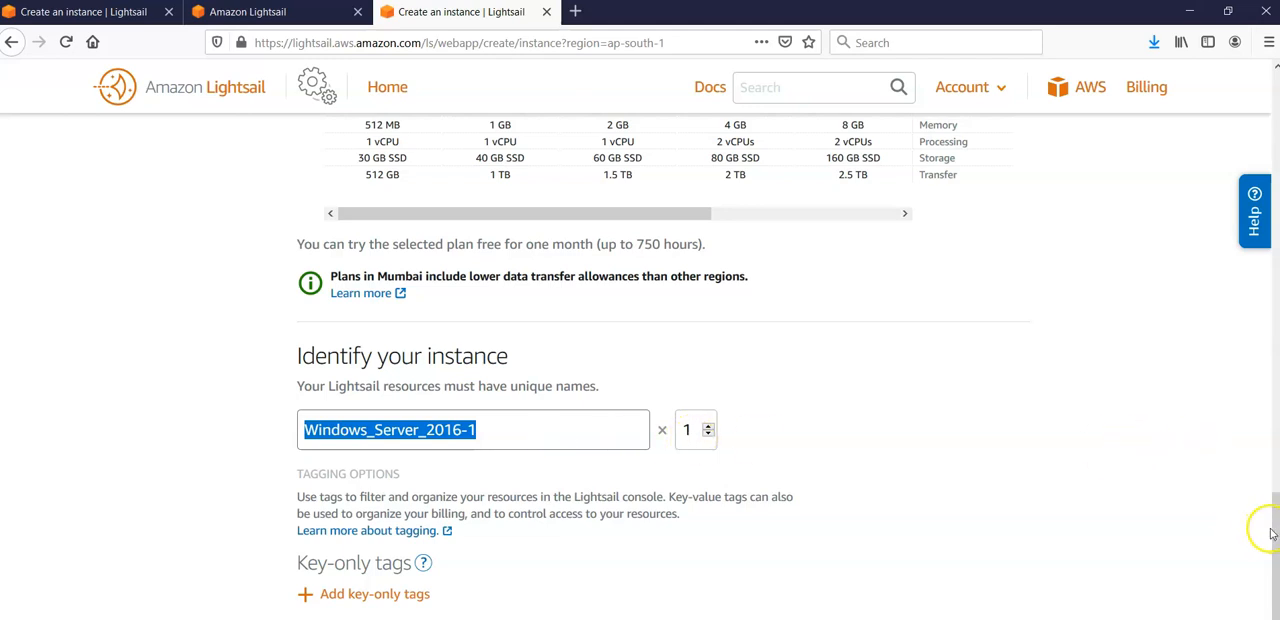
pyautogui.scroll(-3)
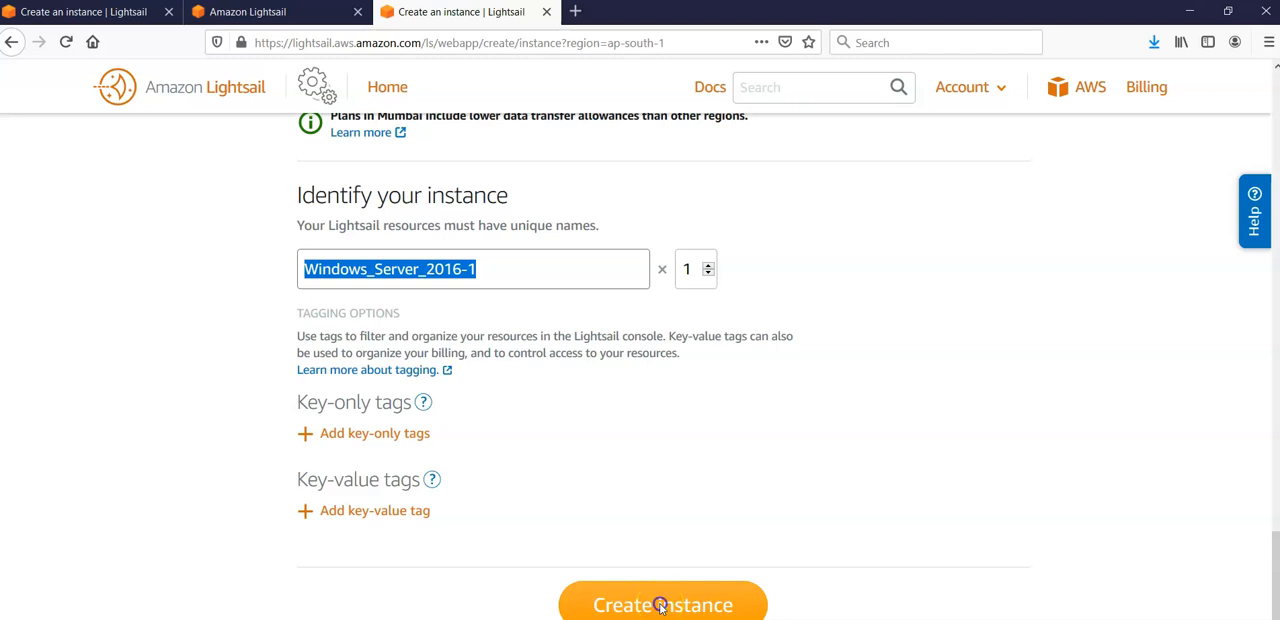
pyautogui.click(662, 604)
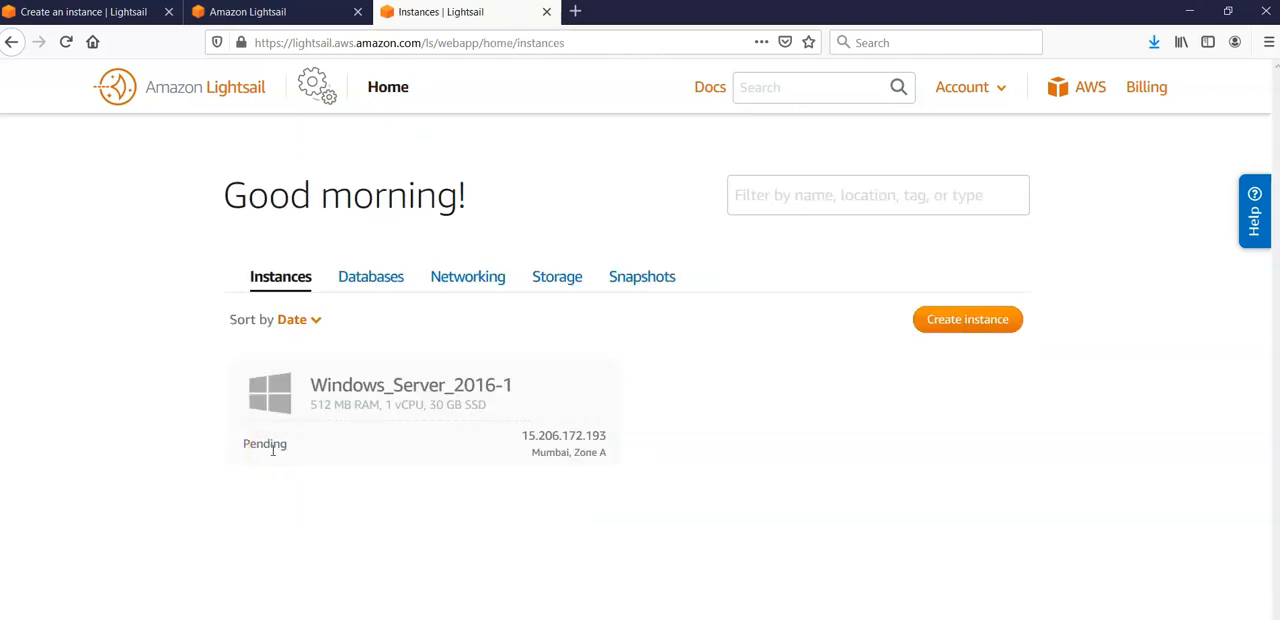
# Wait for Windows_Server_2016-1 to show Running, then open its instance page
pyautogui.click(966, 319)
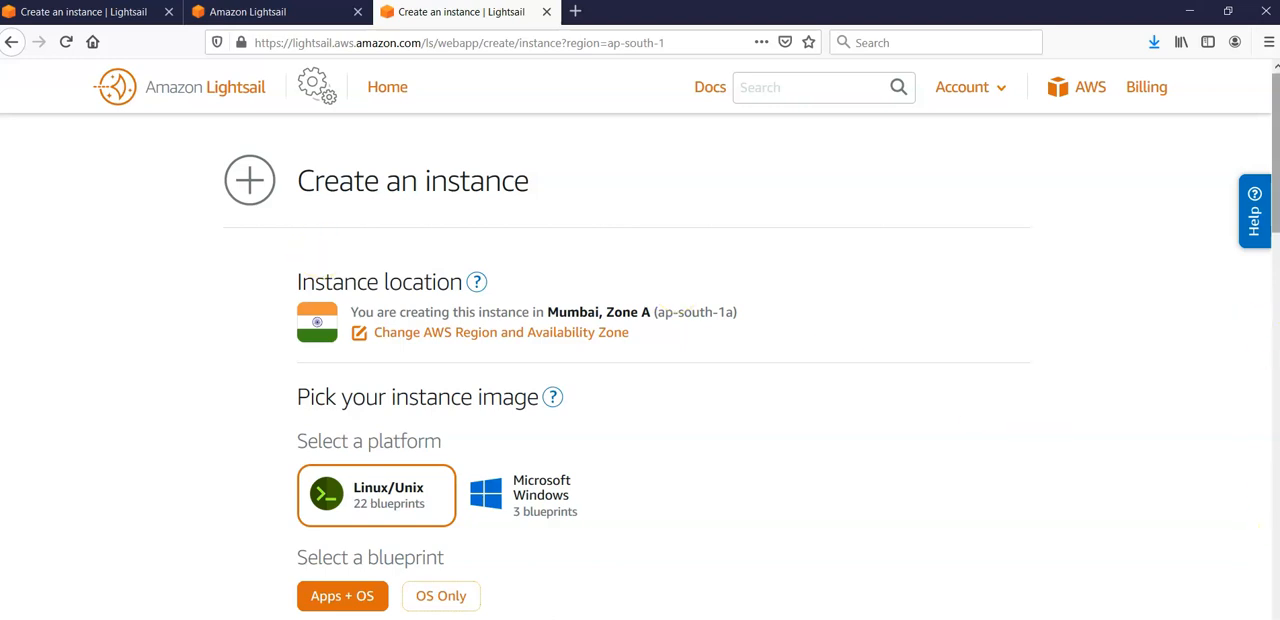
pyautogui.moveTo(728, 303)
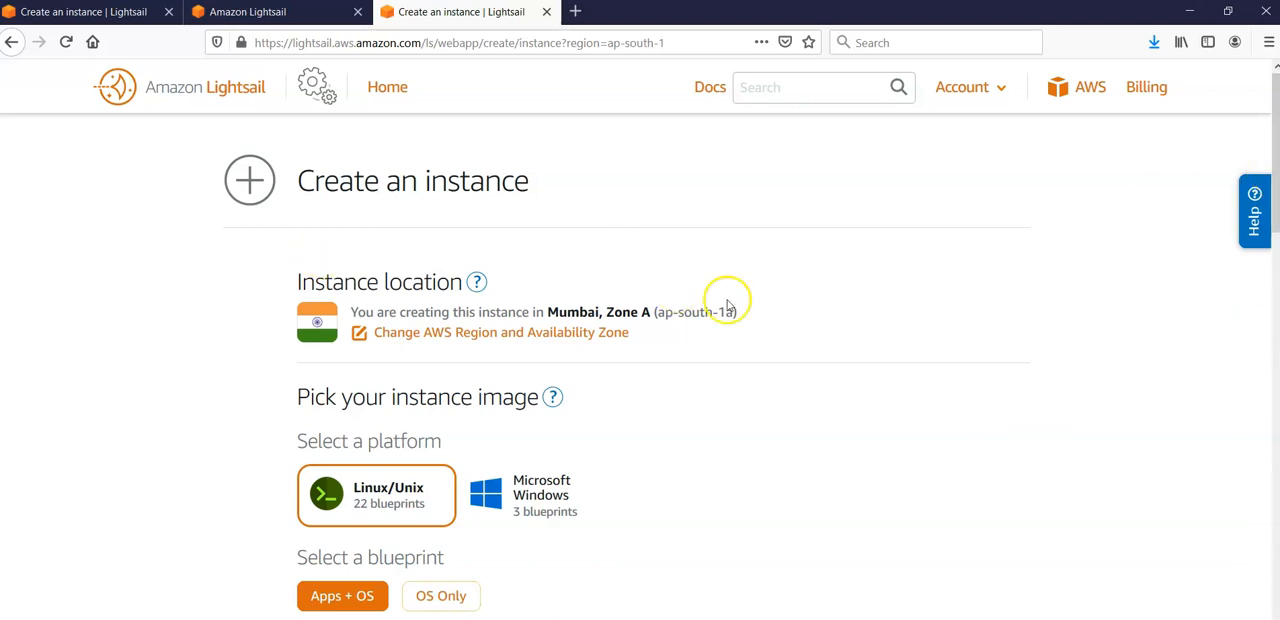
pyautogui.click(387, 87)
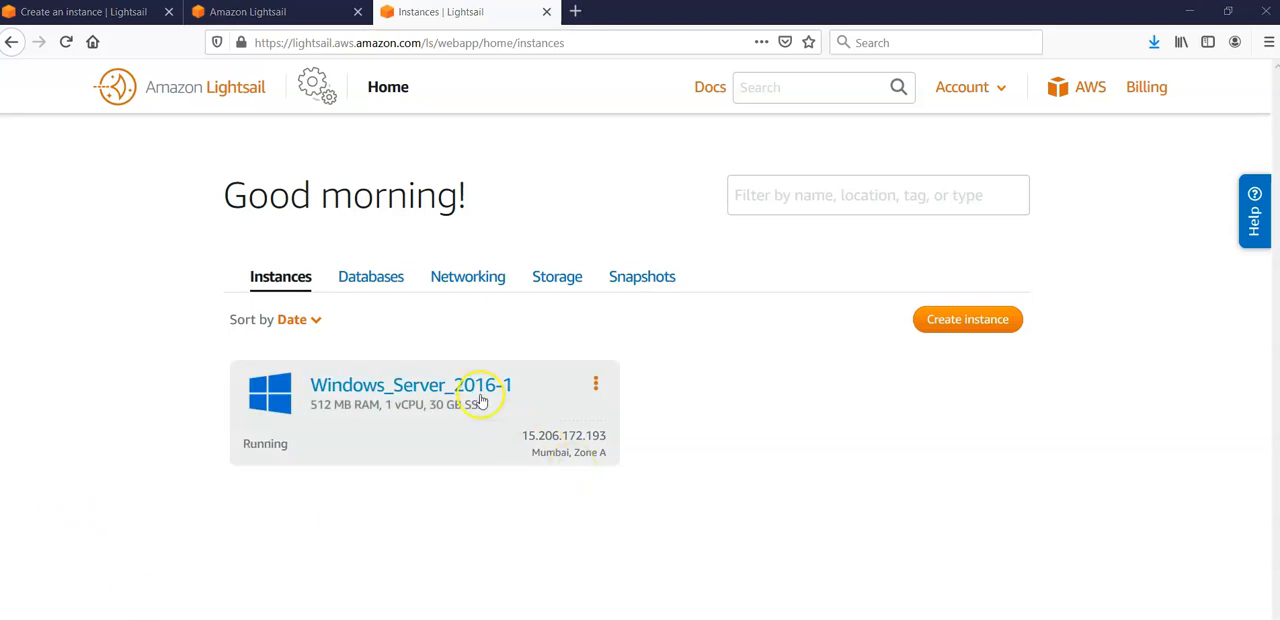
pyautogui.moveTo(358, 414)
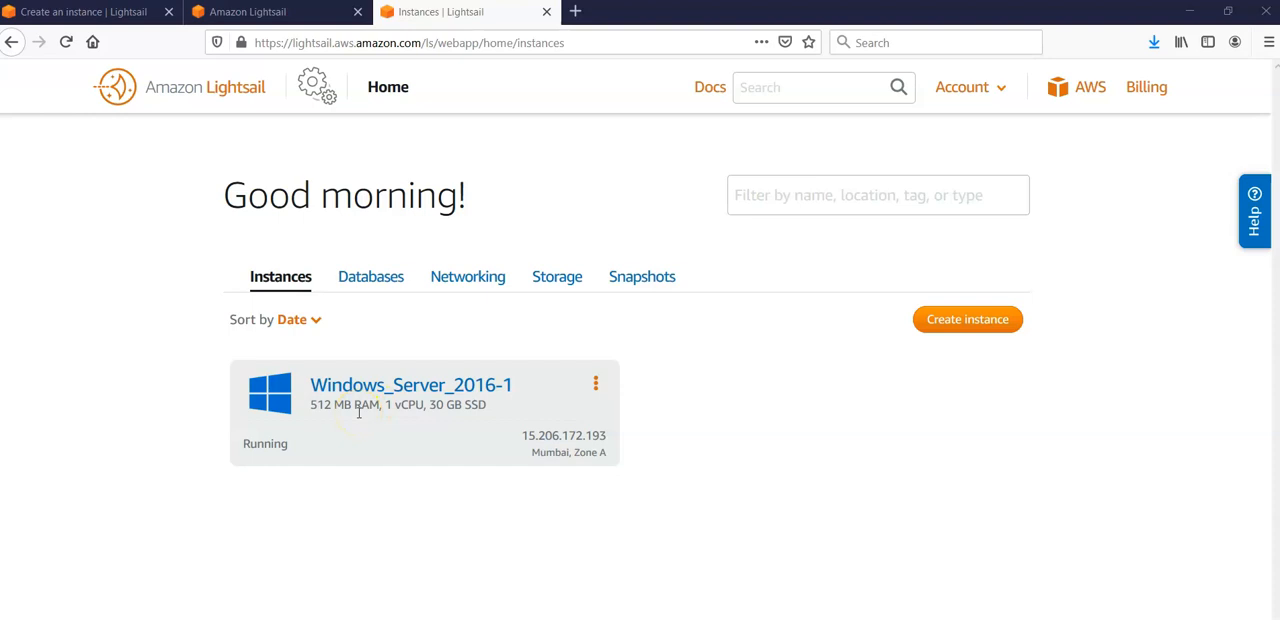
pyautogui.moveTo(307, 436)
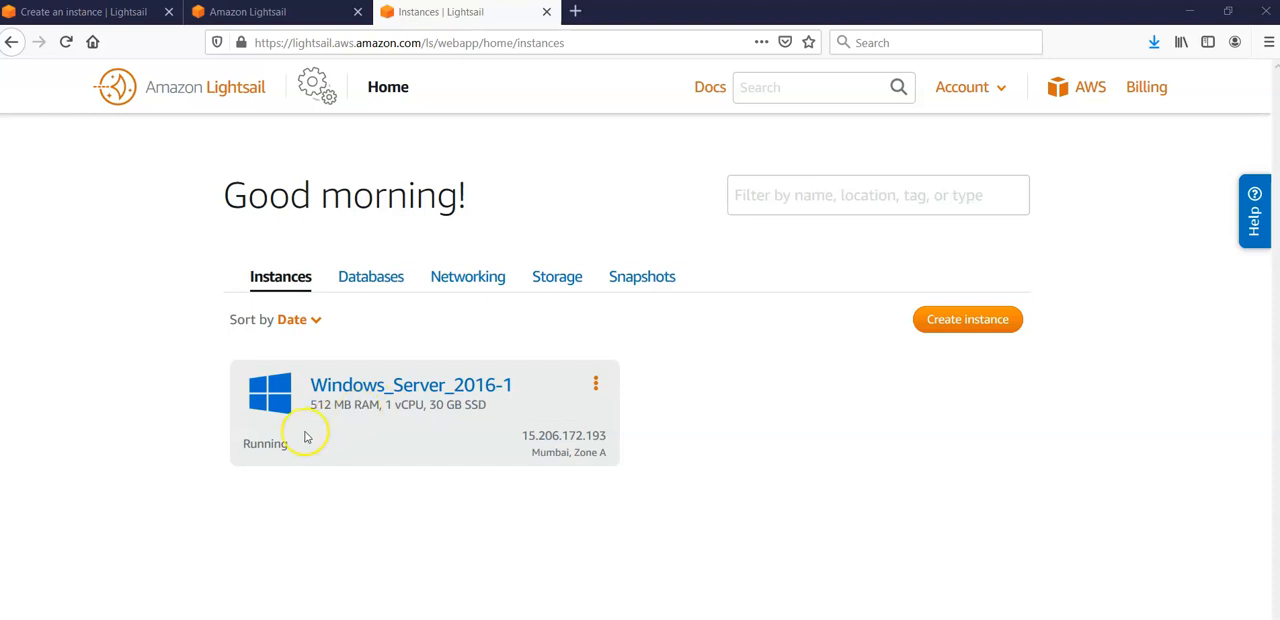
pyautogui.click(410, 385)
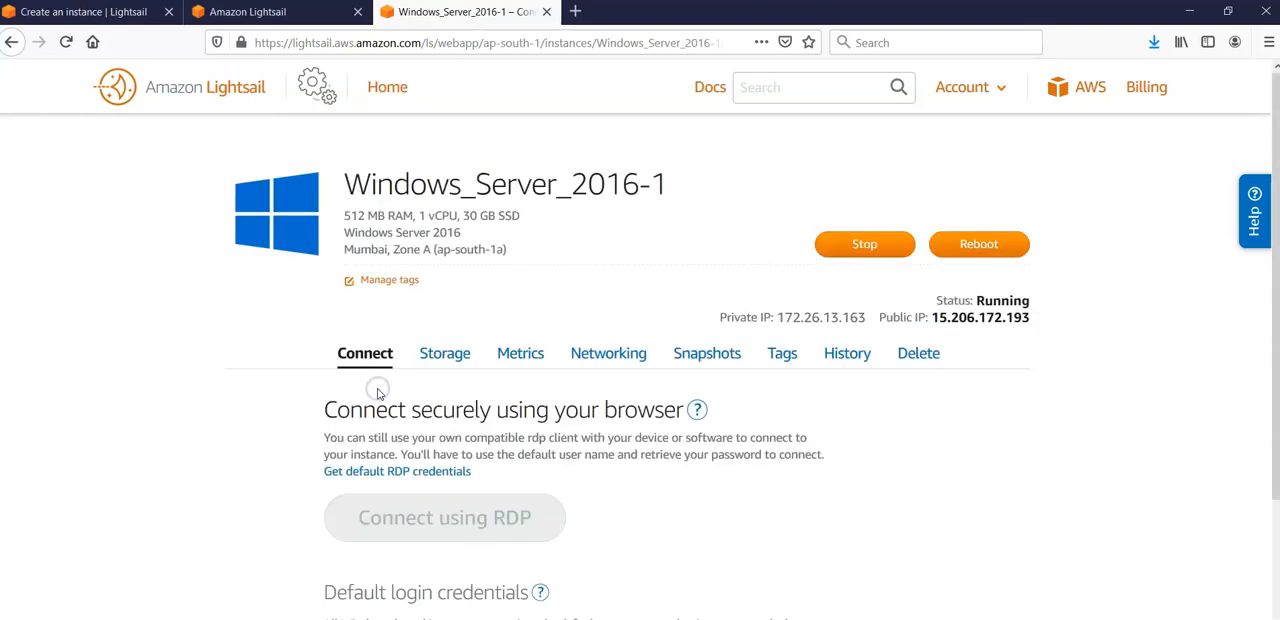
pyautogui.moveTo(437, 526)
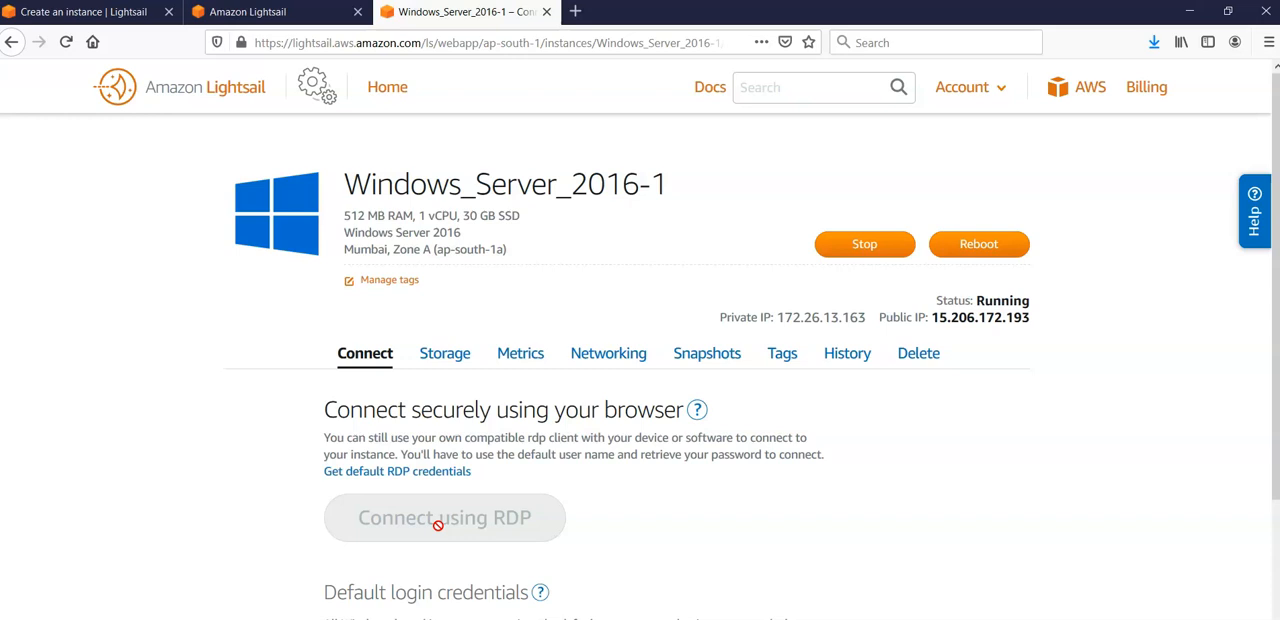
pyautogui.moveTo(678, 528)
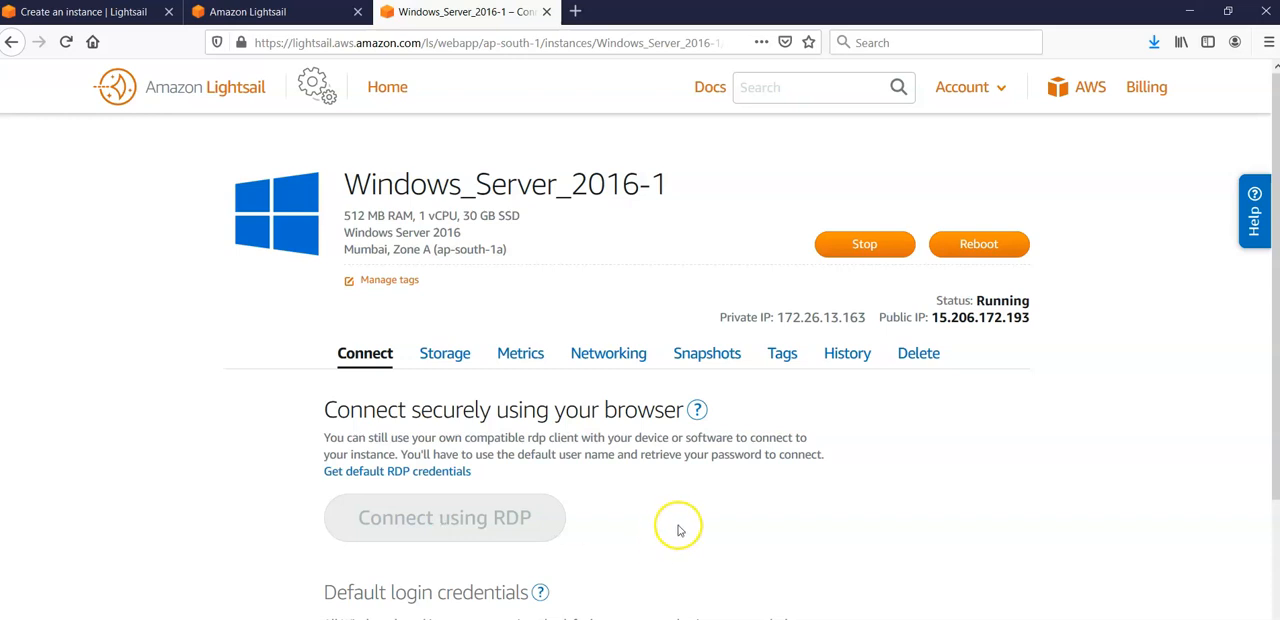
pyautogui.scroll(-3)
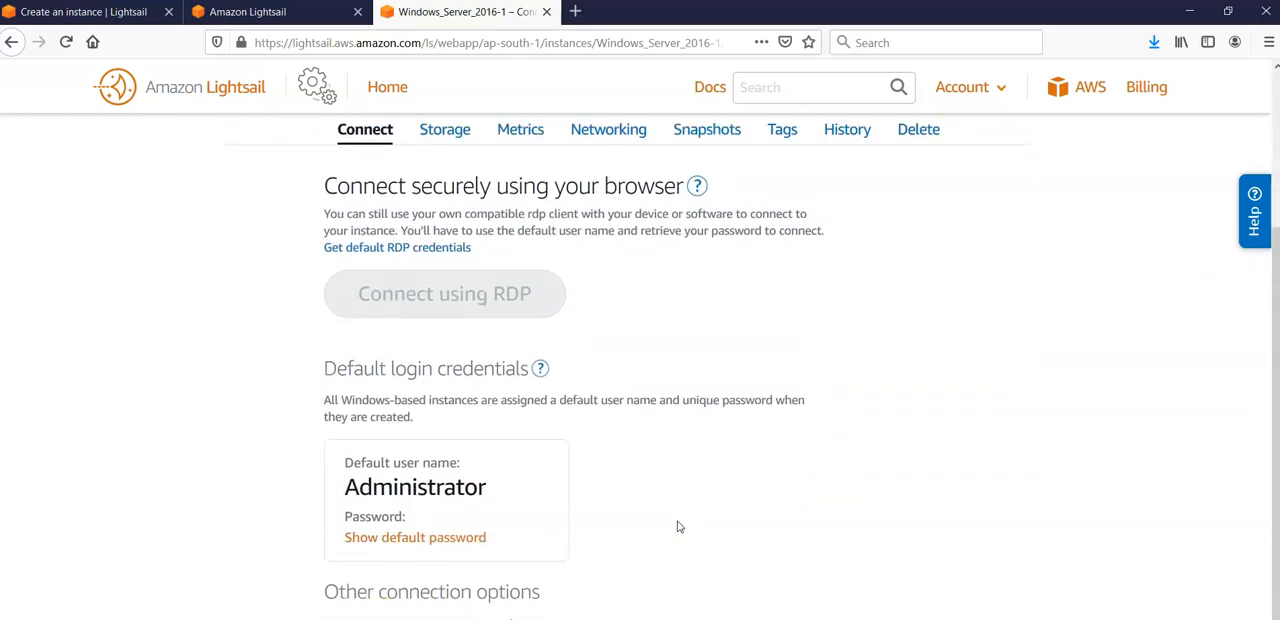
pyautogui.scroll(-3)
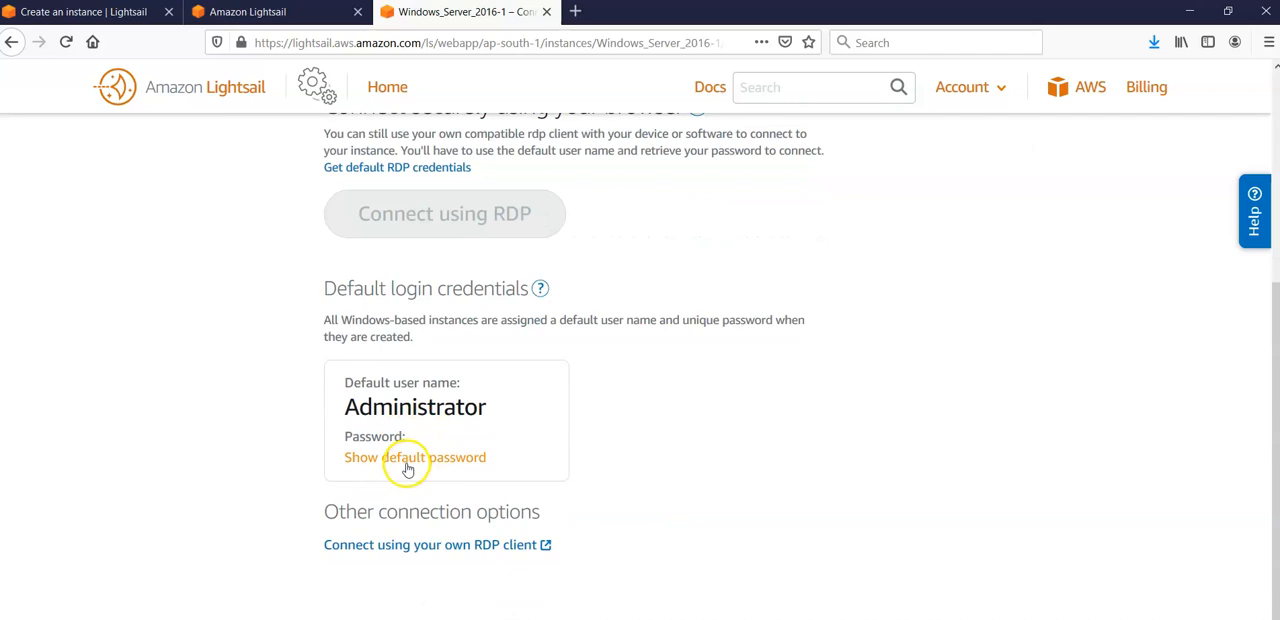
# Reveal the instance's default Administrator password, then close the password dialog
pyautogui.click(415, 457)
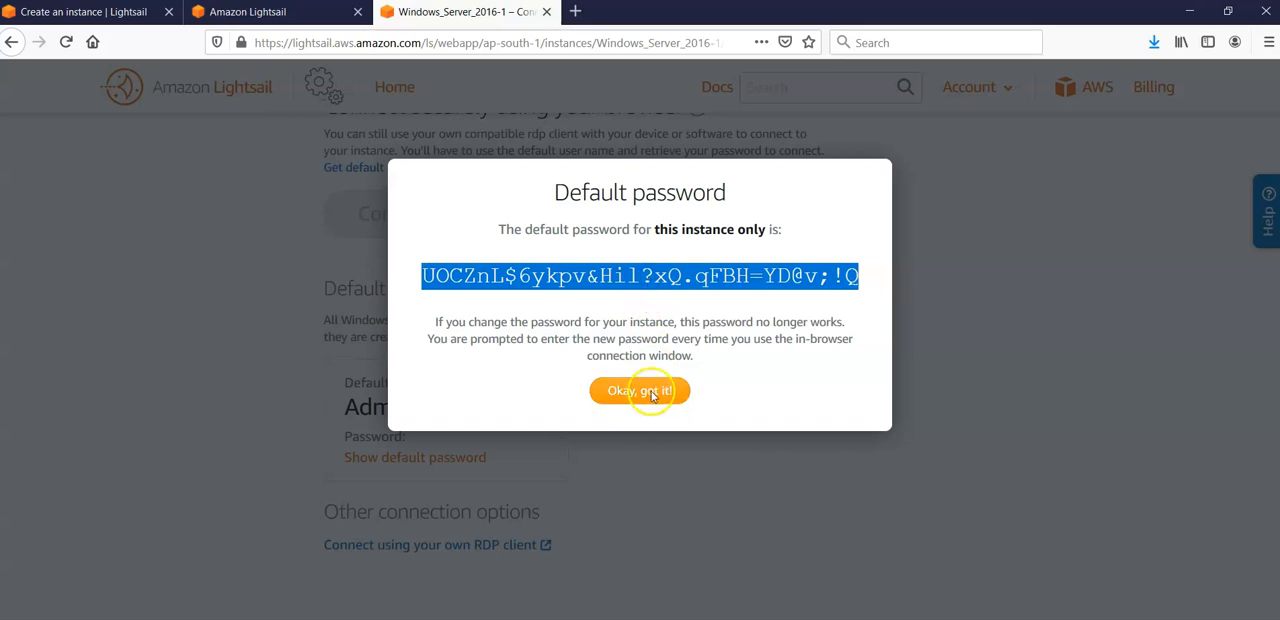
pyautogui.click(639, 390)
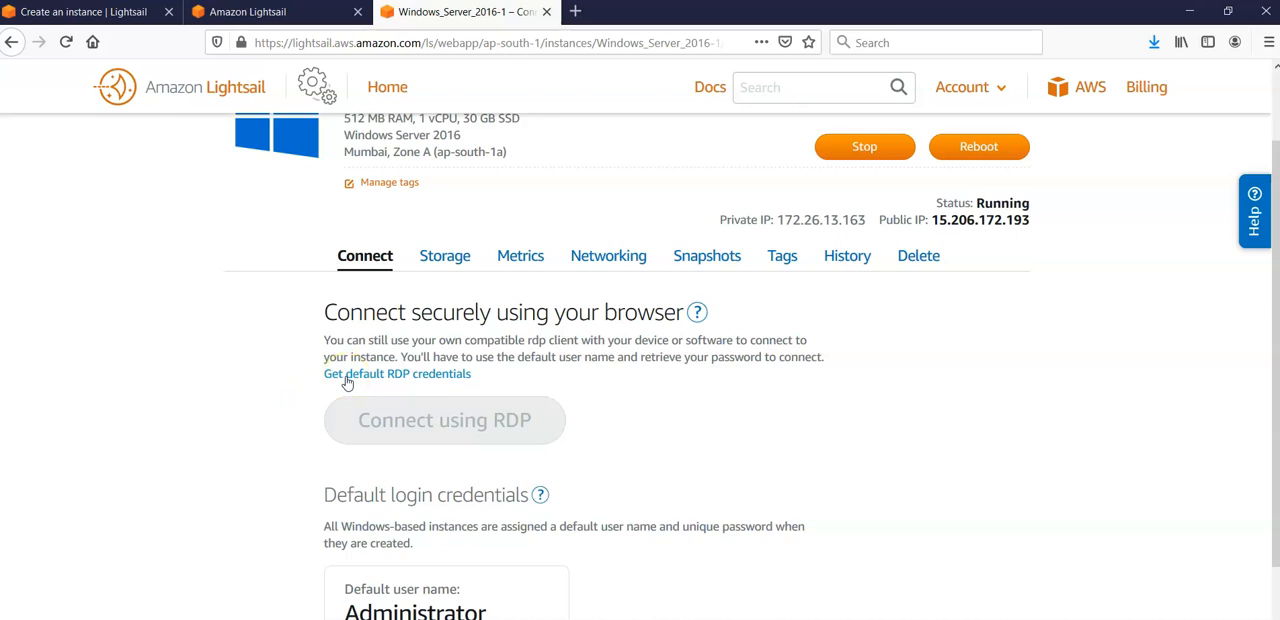
pyautogui.moveTo(1232, 387)
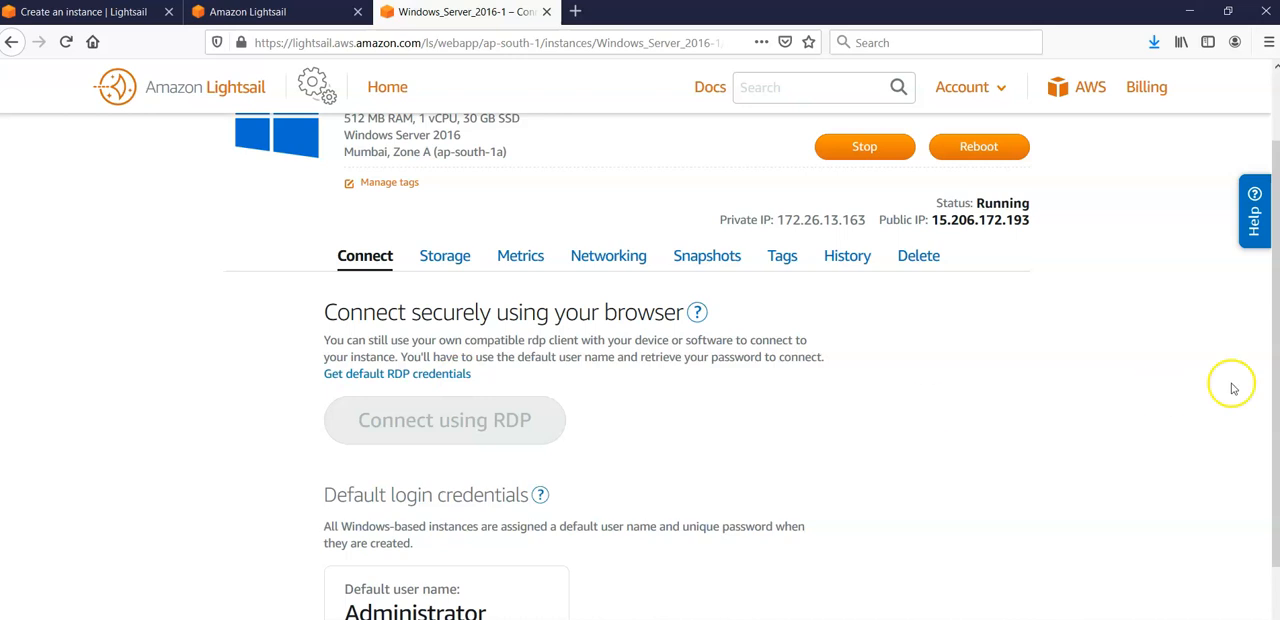
pyautogui.moveTo(912, 405)
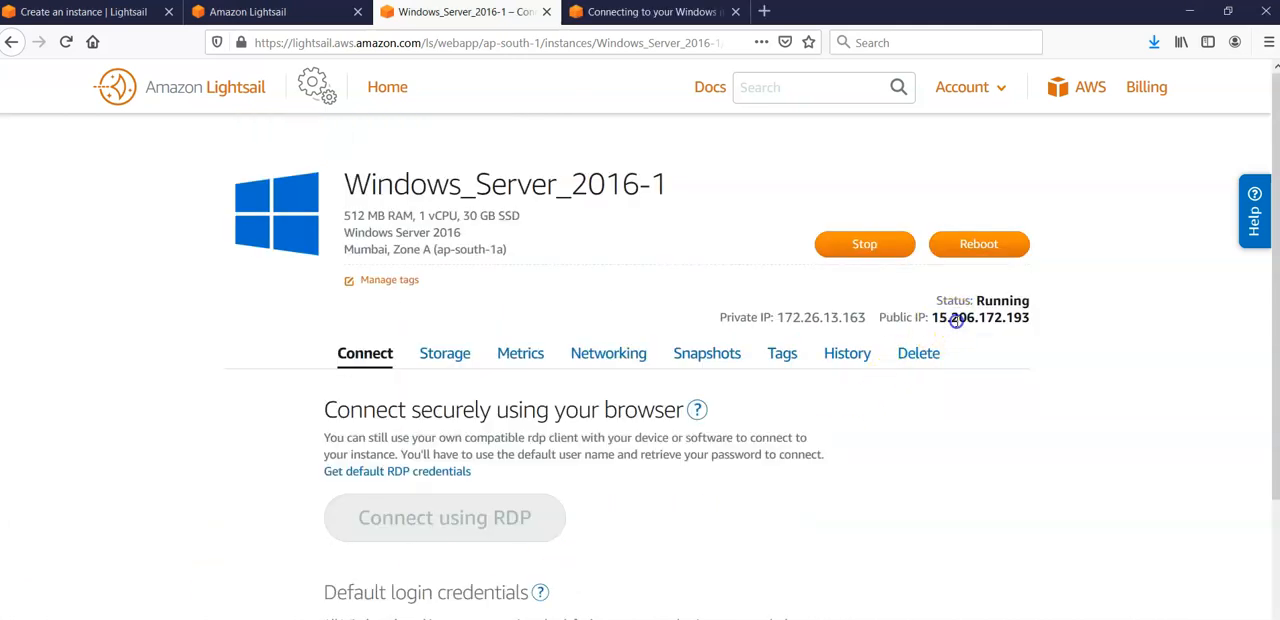
# Copy the public IP 15.206.172.193 and connect to it via Remote Desktop Connection
pyautogui.doubleClick(980, 317)
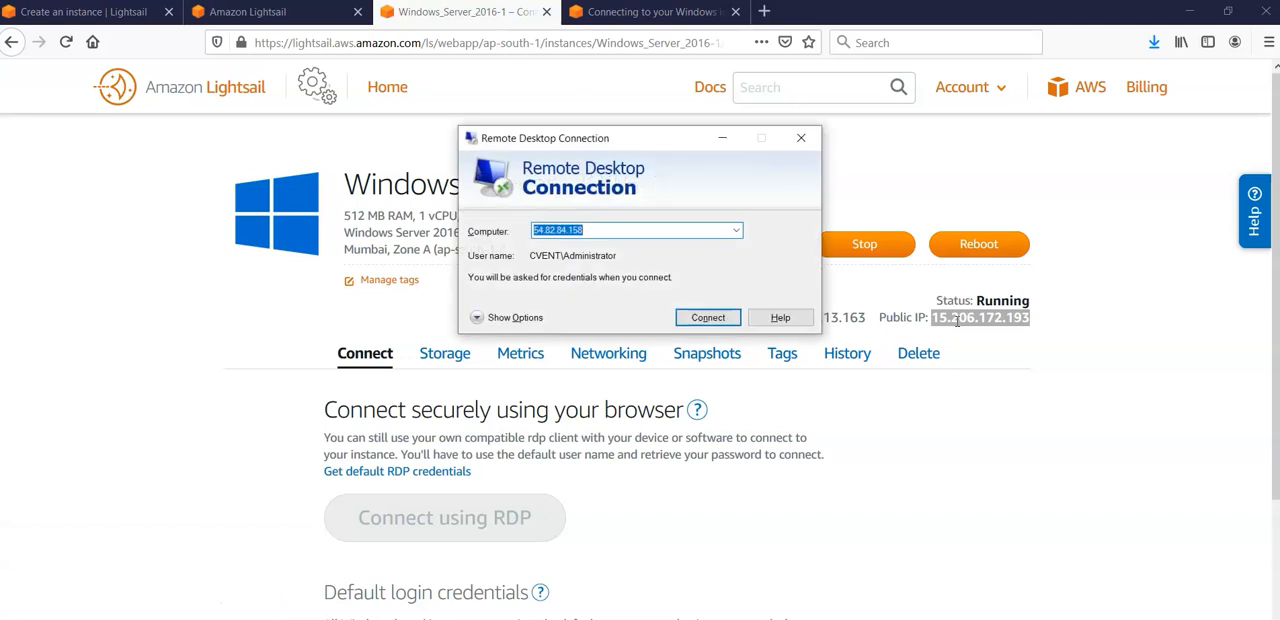
pyautogui.write('15.206.172.193')
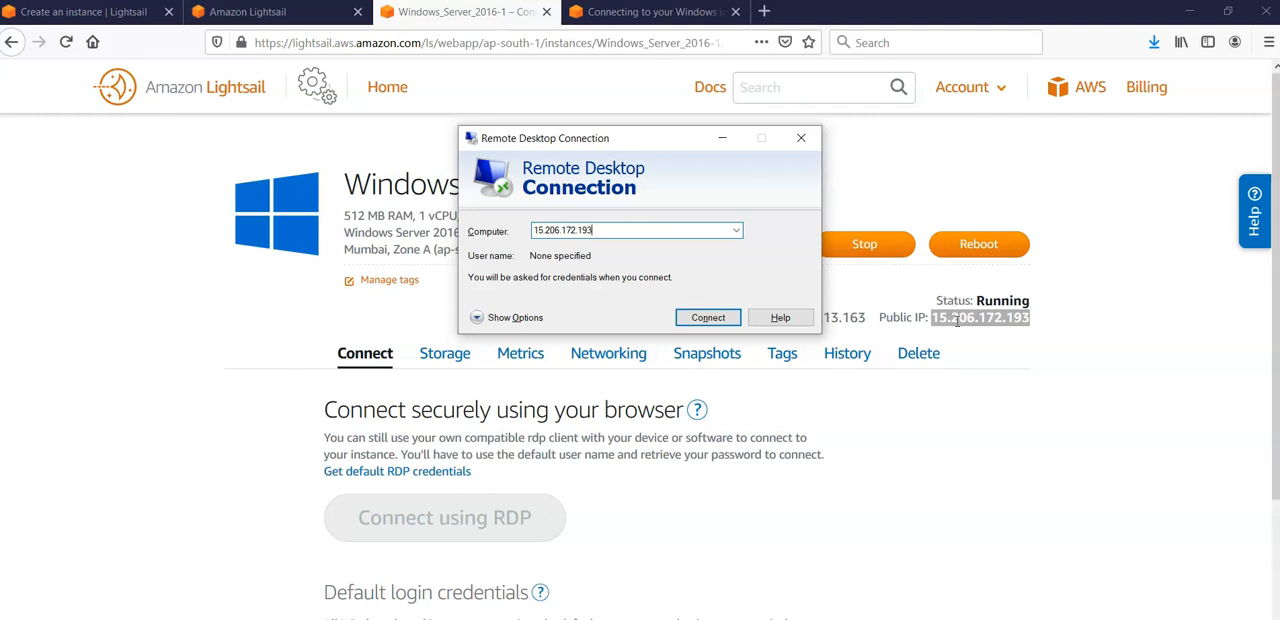
pyautogui.click(707, 317)
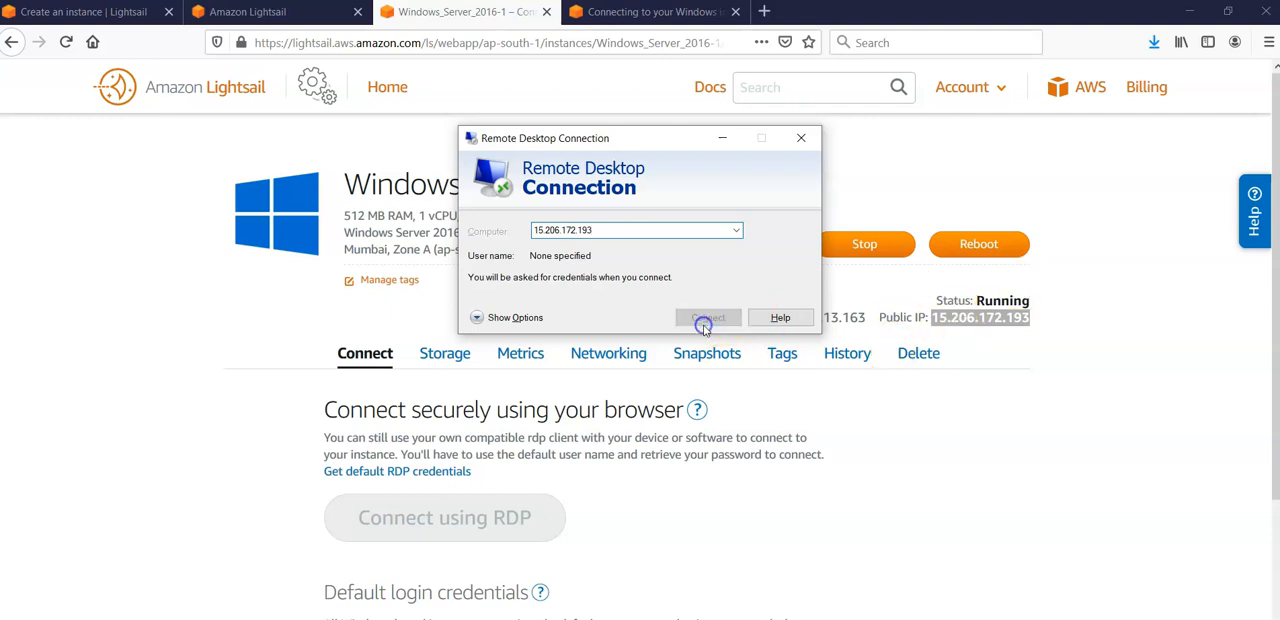
# Connect to 15.206.172.193 and answer Yes to the network discoverability prompt
pyautogui.click(708, 317)
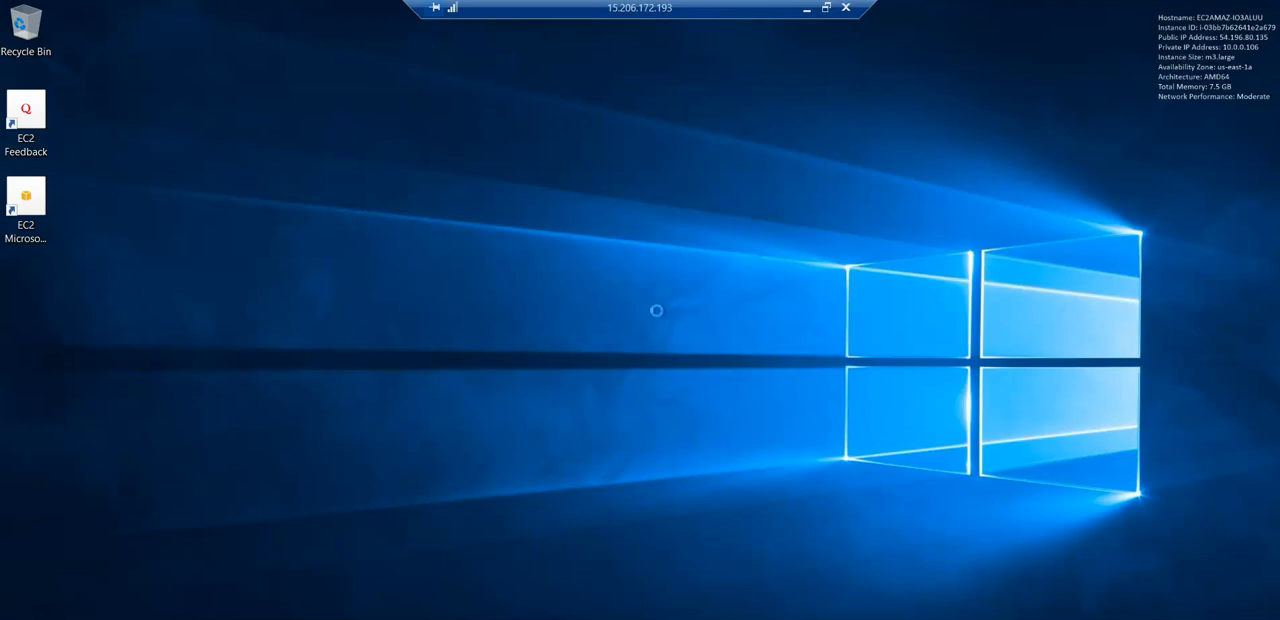
pyautogui.click(14, 589)
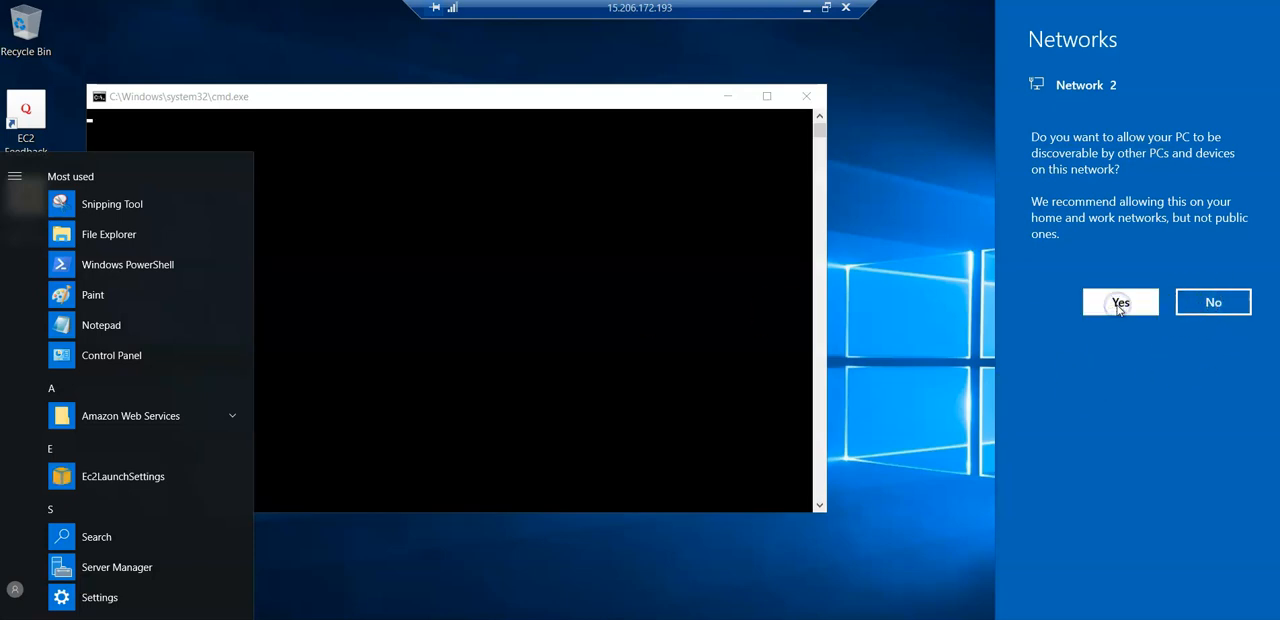
pyautogui.click(1120, 302)
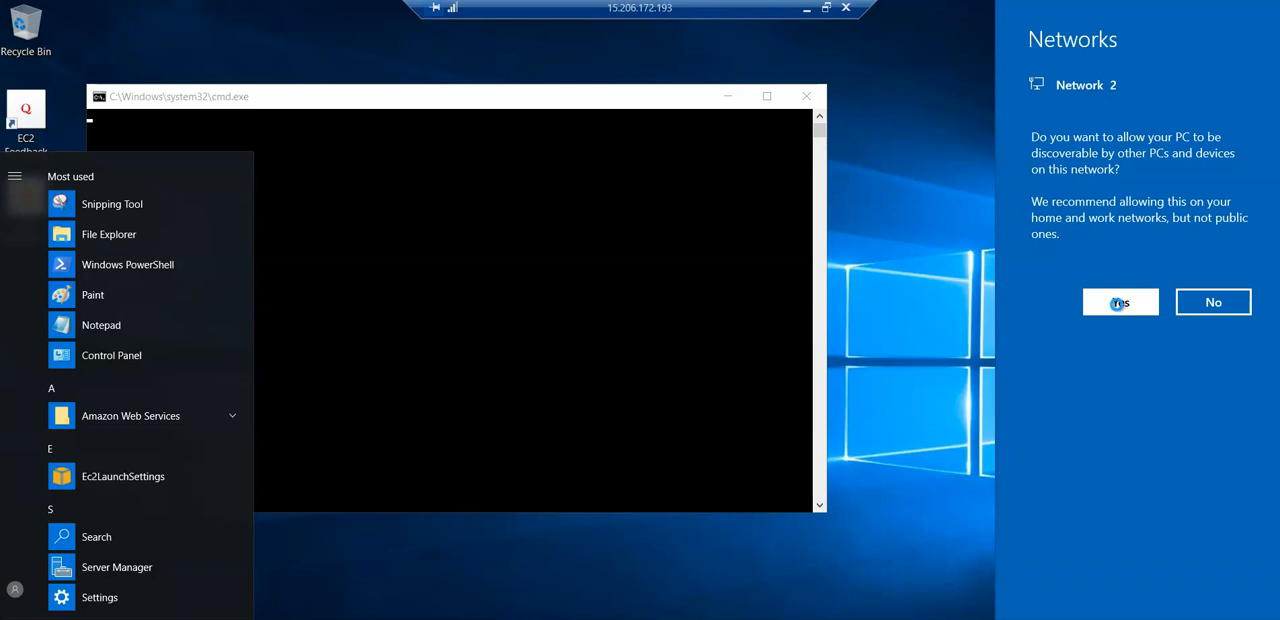
pyautogui.moveTo(217, 607)
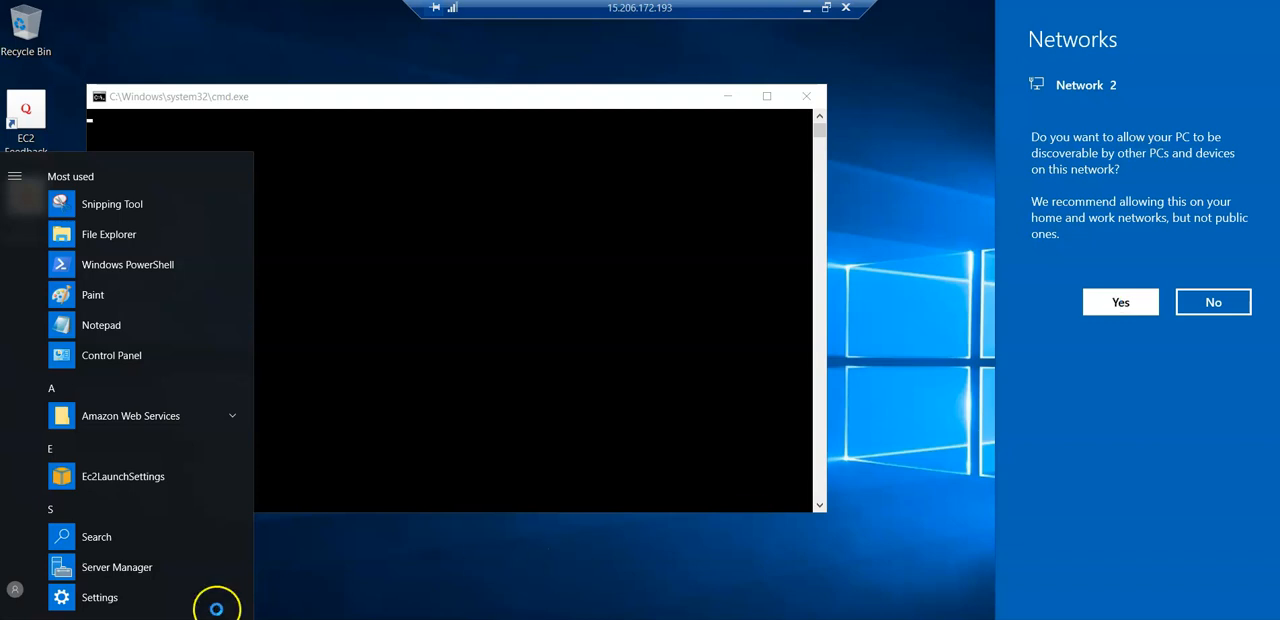